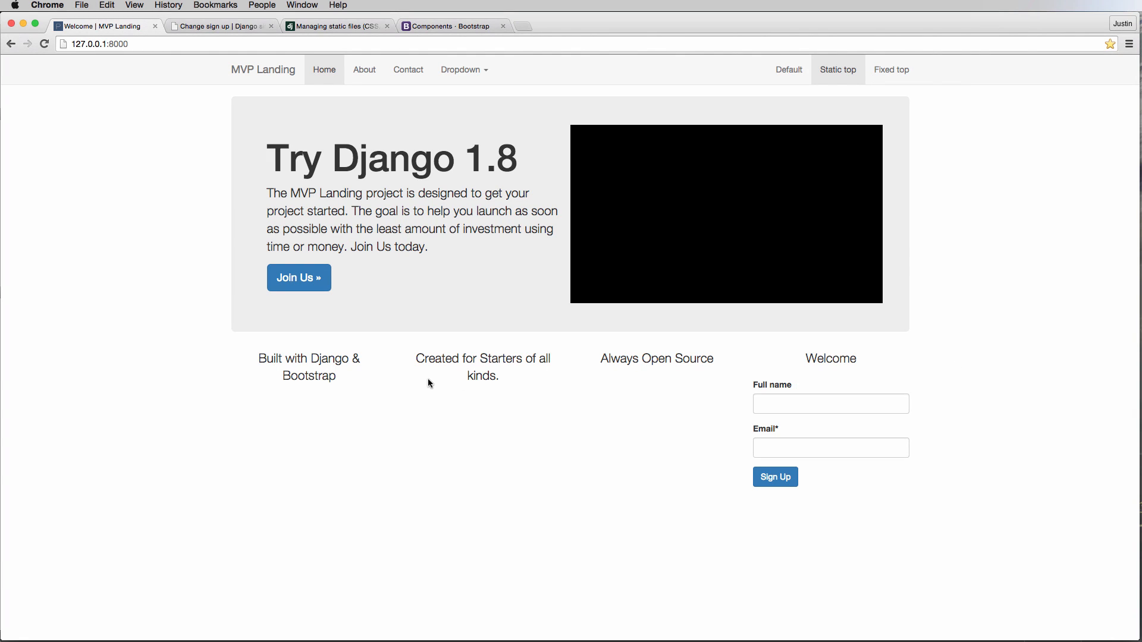
{"action": "mouse_move", "coordinate": [437, 269]}
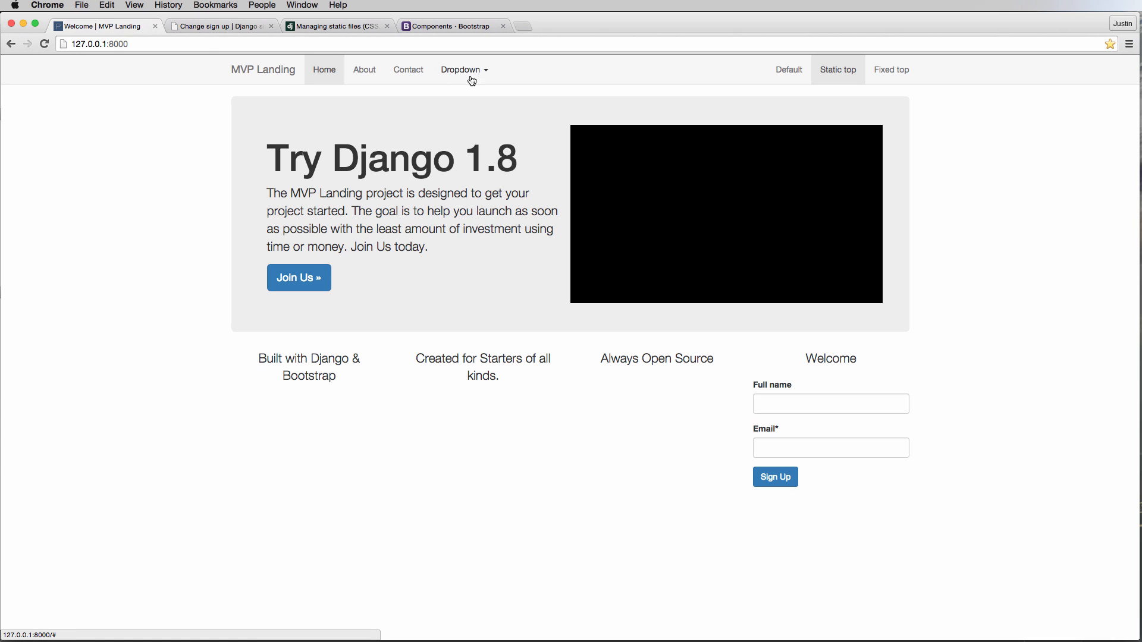
{"action": "mouse_move", "coordinate": [724, 216]}
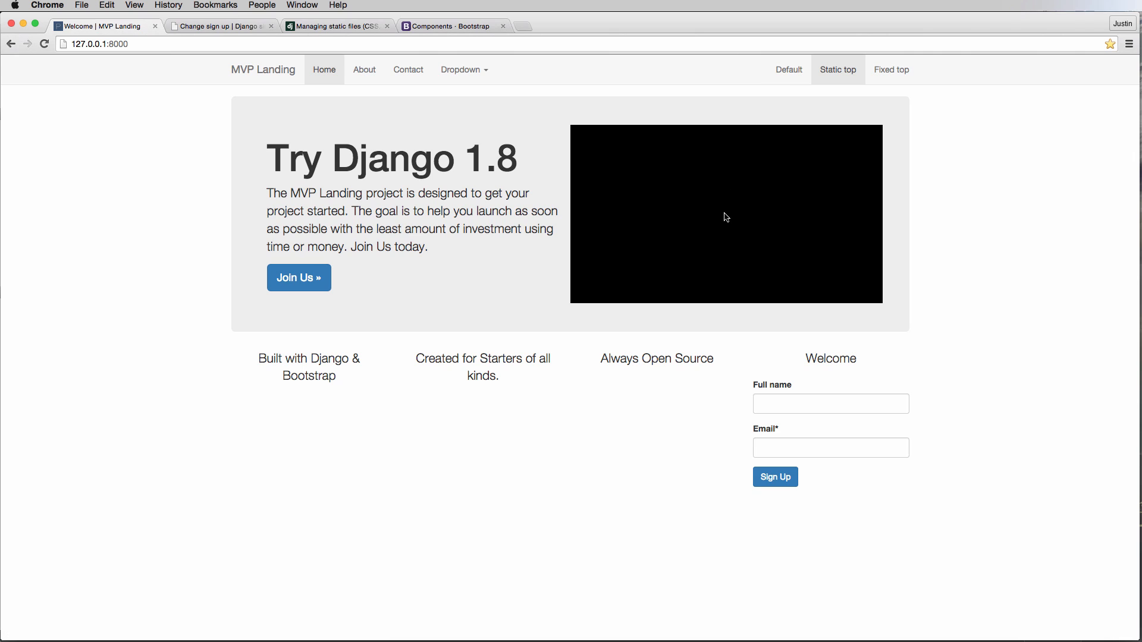
{"action": "mouse_move", "coordinate": [648, 224]}
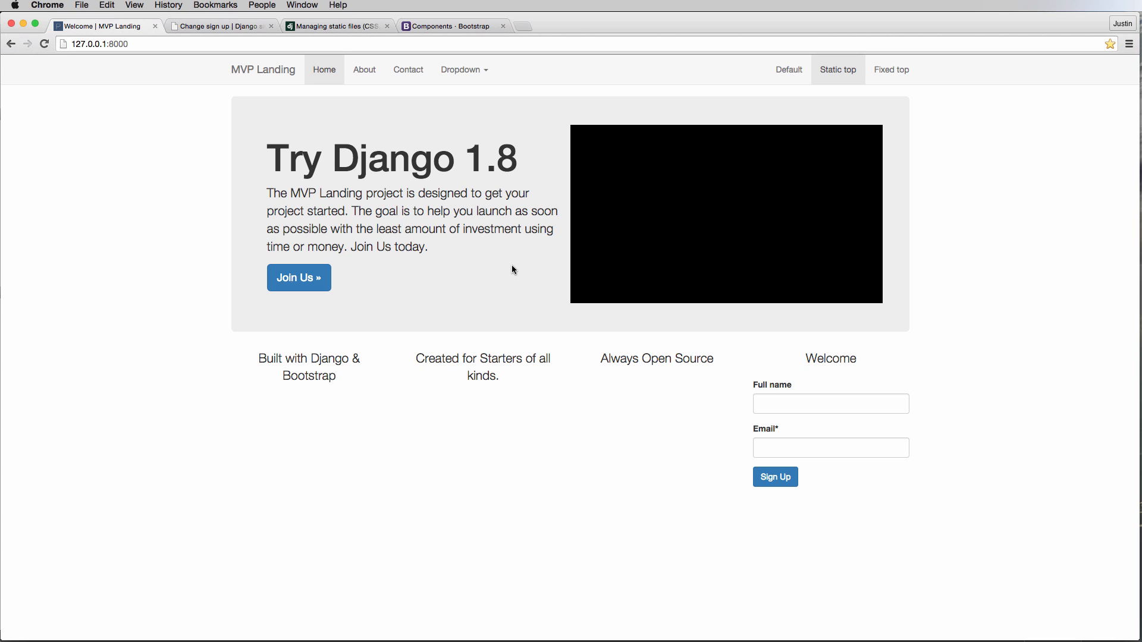
{"action": "mouse_move", "coordinate": [518, 266]}
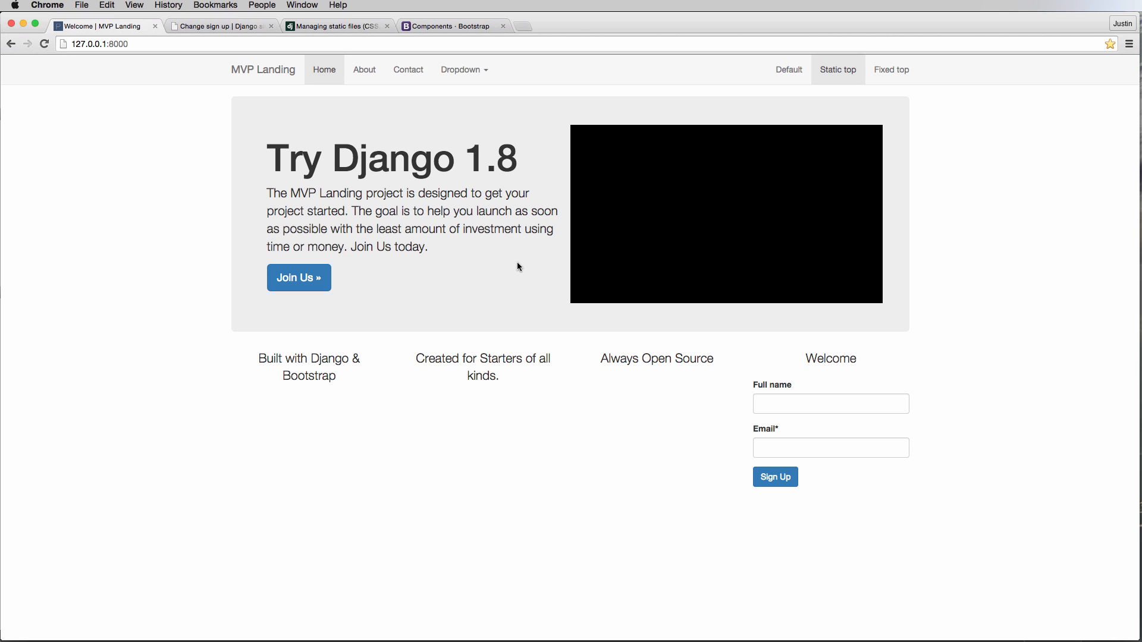
{"action": "mouse_move", "coordinate": [463, 224]}
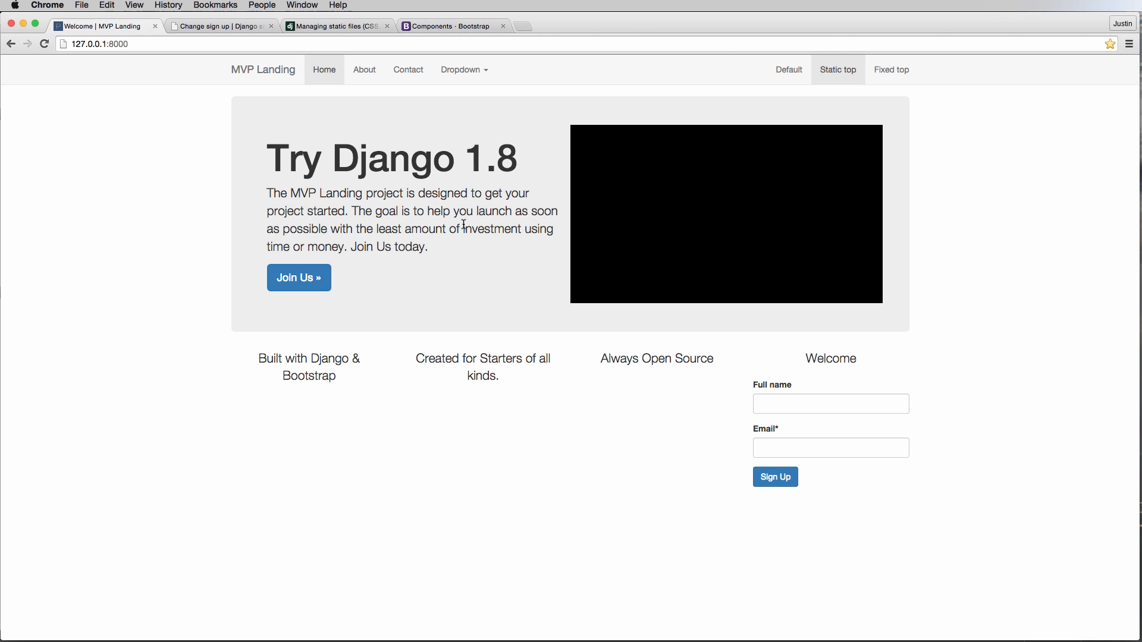
{"action": "mouse_move", "coordinate": [480, 205]}
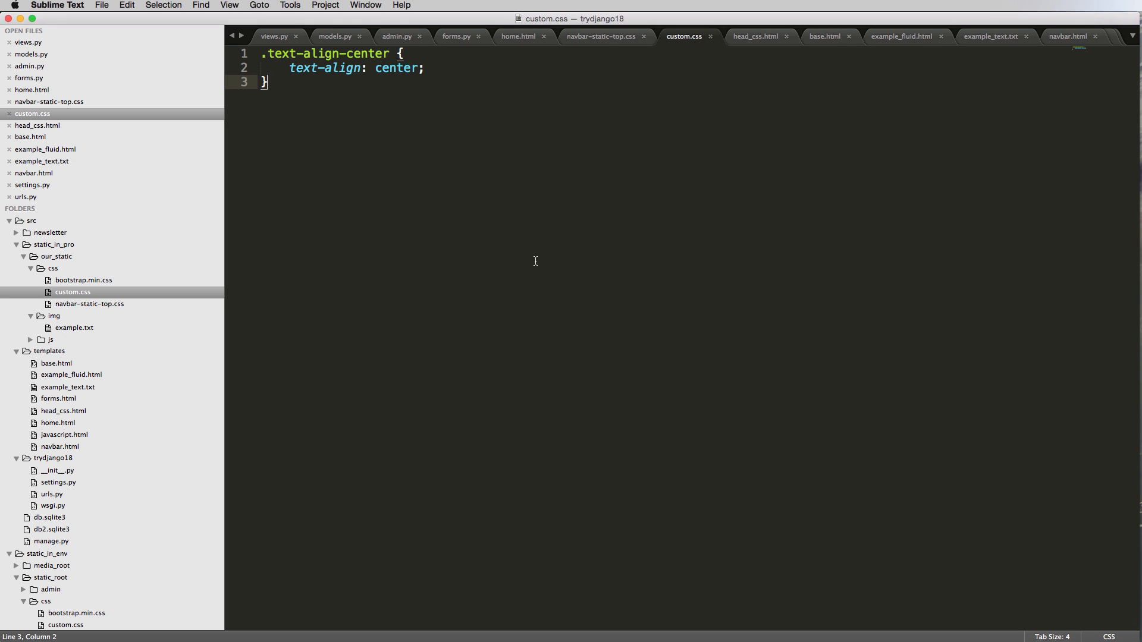
{"action": "mouse_move", "coordinate": [855, 200]}
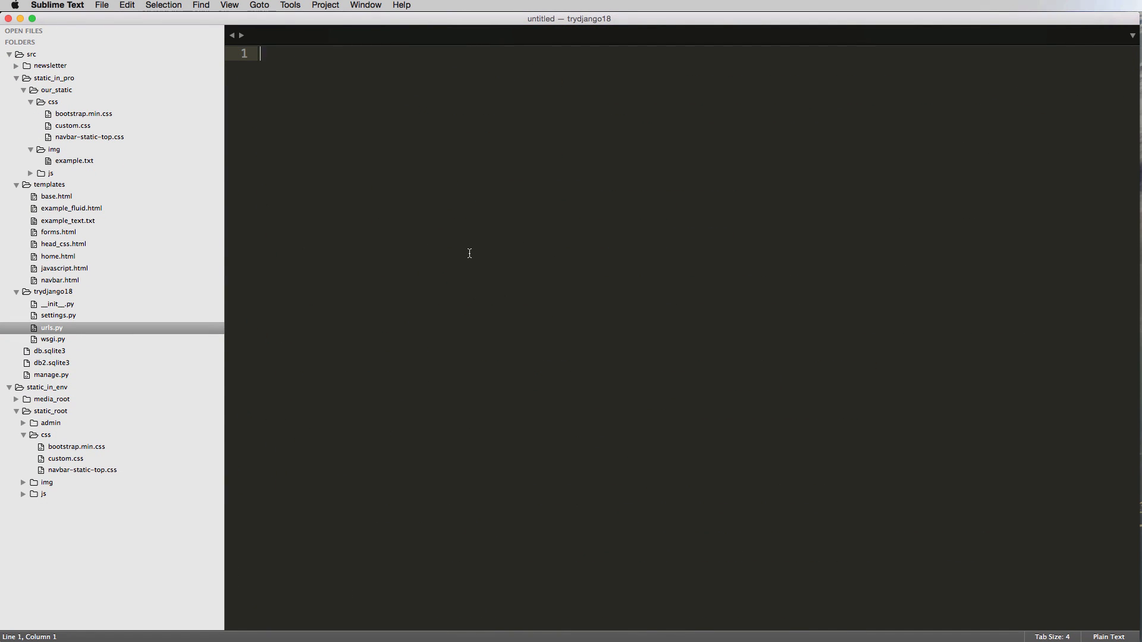
{"action": "mouse_move", "coordinate": [84, 369]}
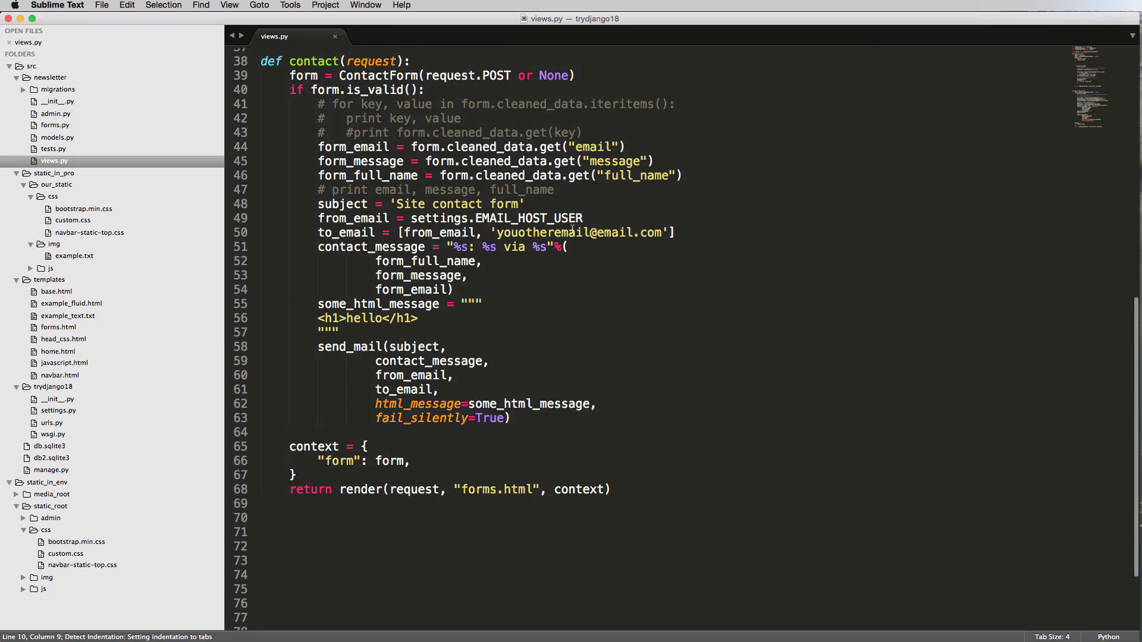
Step: Review the newsletter views.py, then start a new file for the trydjango18 project views
{"action": "scroll", "scroll_direction": "down", "scroll_amount": 3}
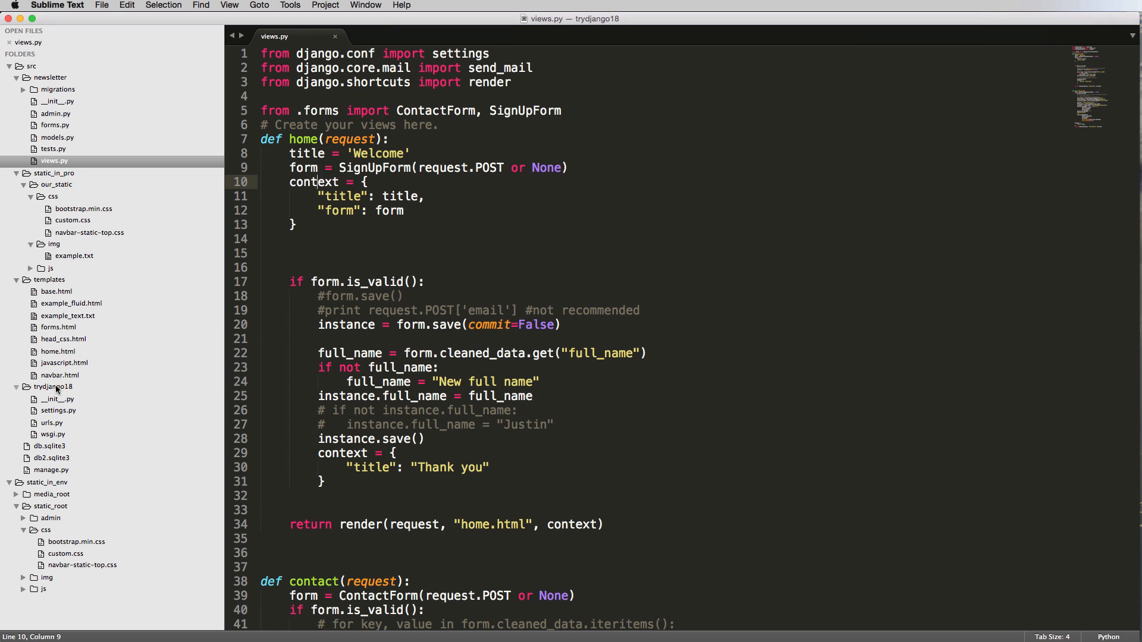
{"action": "key", "text": "cmd+n"}
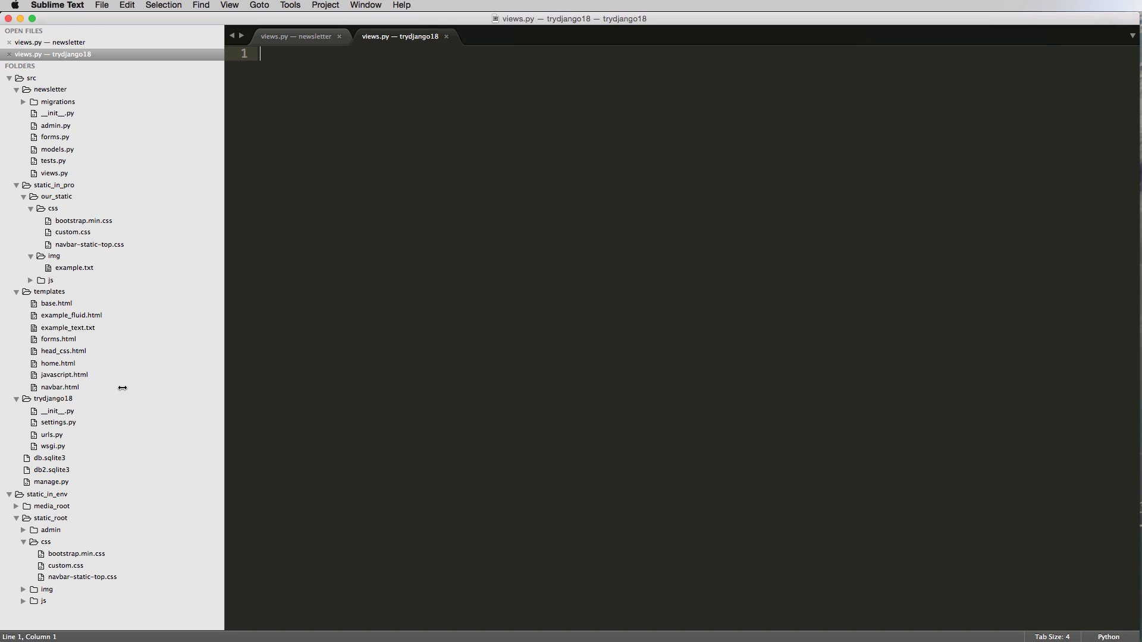
Step: Trim the pasted code to an about view rendering "about.html" with {}, importing only render, and save
{"action": "left_click", "coordinate": [297, 36]}
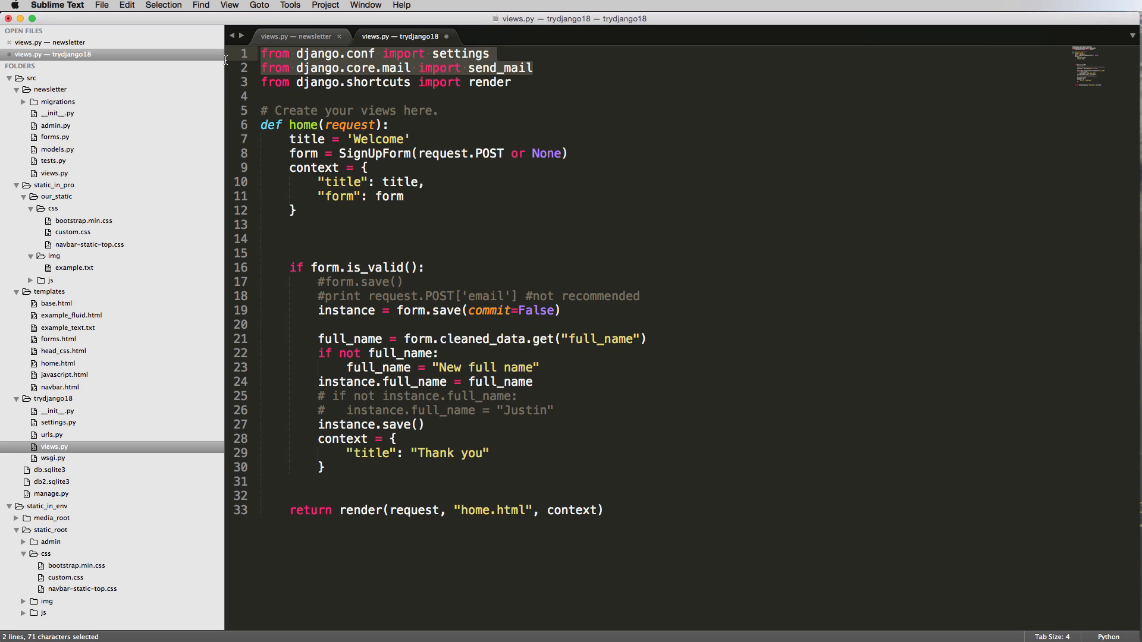
{"action": "key", "text": "Delete"}
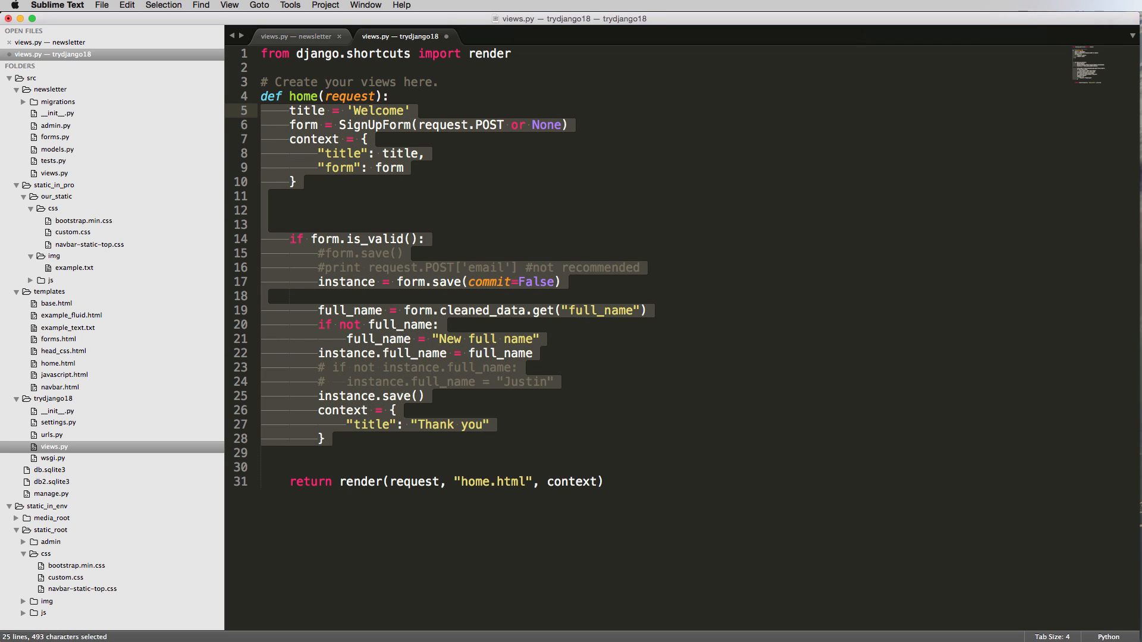
{"action": "key", "text": "delete"}
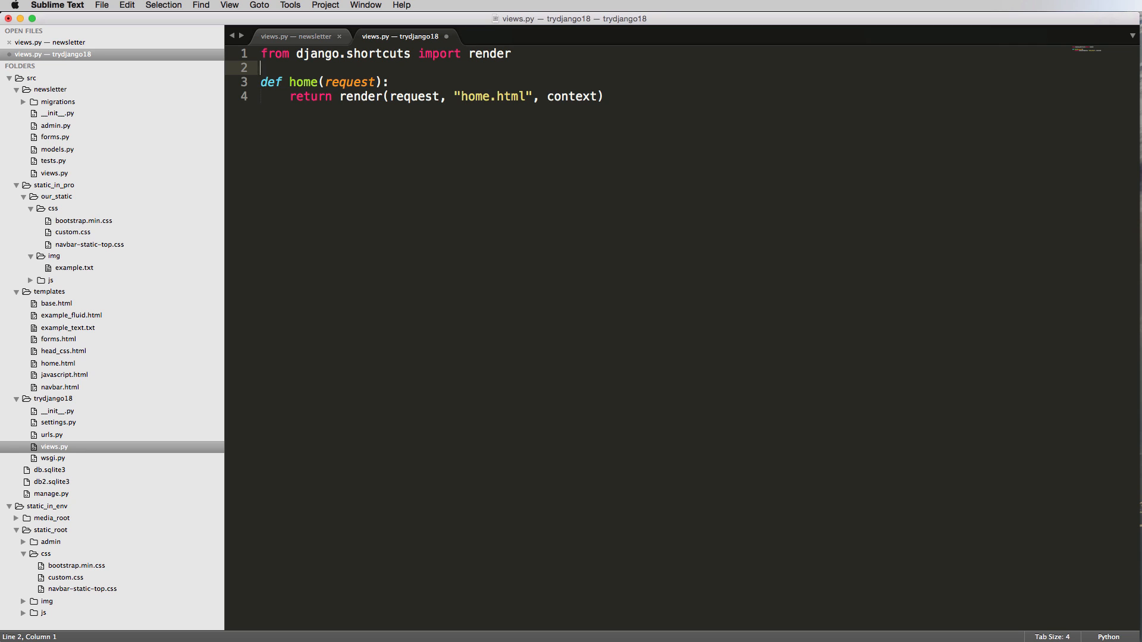
{"action": "type", "text": "about"}
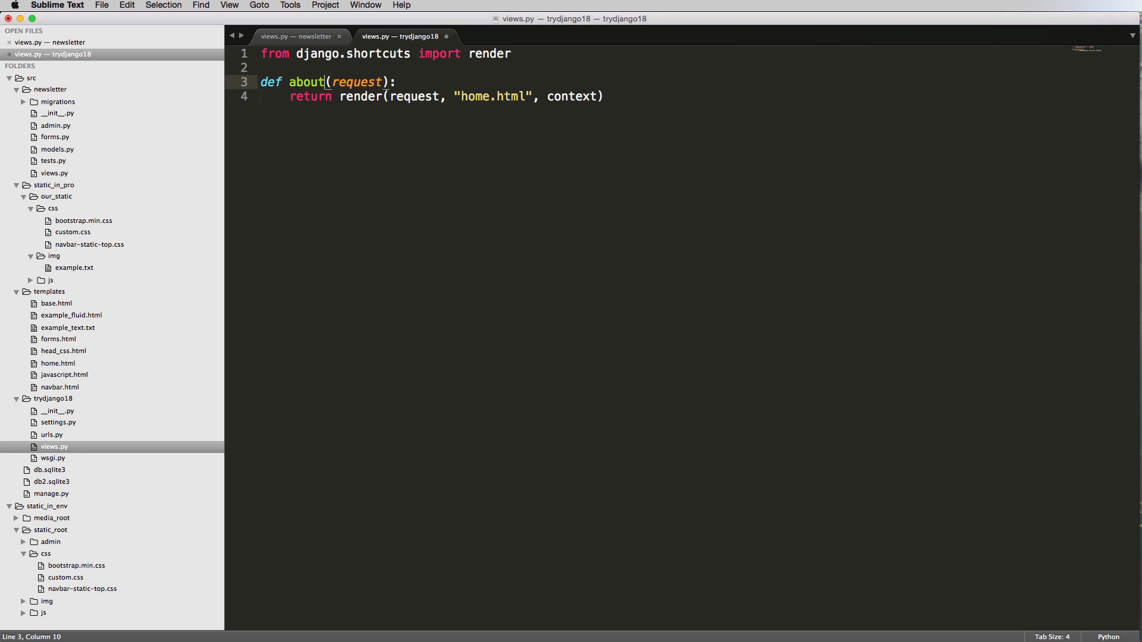
{"action": "key", "text": "enter"}
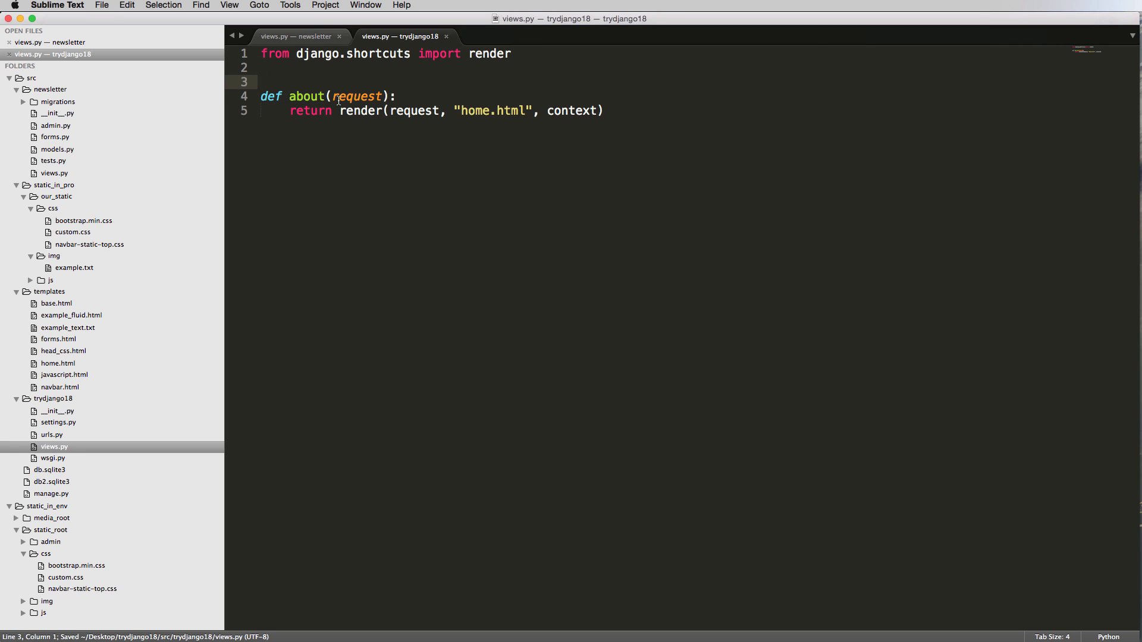
{"action": "left_click", "coordinate": [480, 110]}
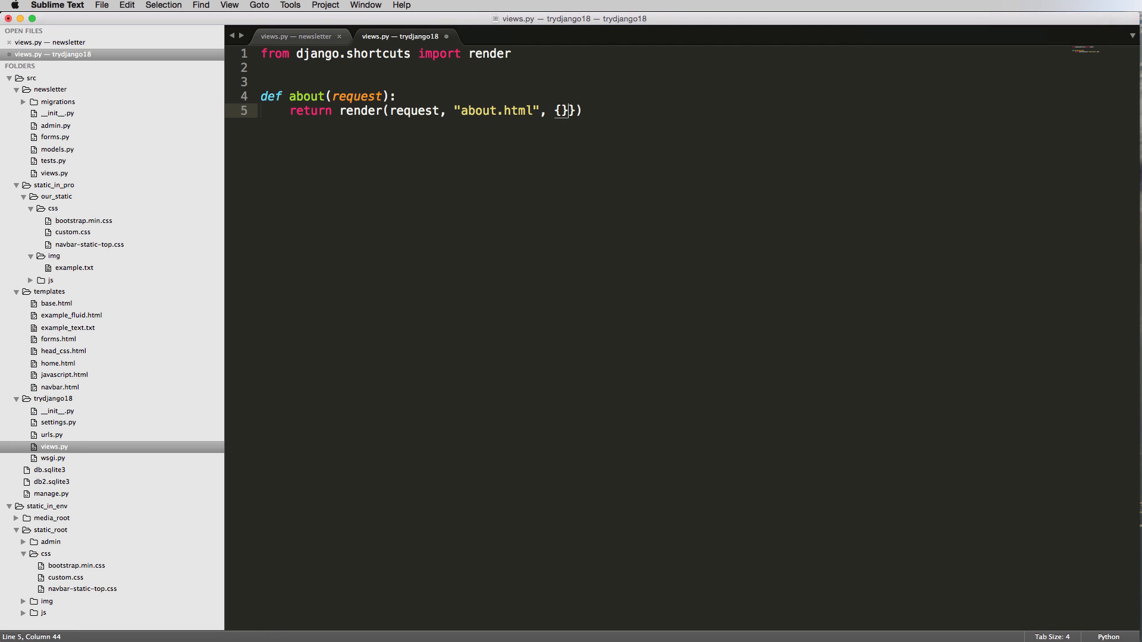
{"action": "key", "text": "cmd+s"}
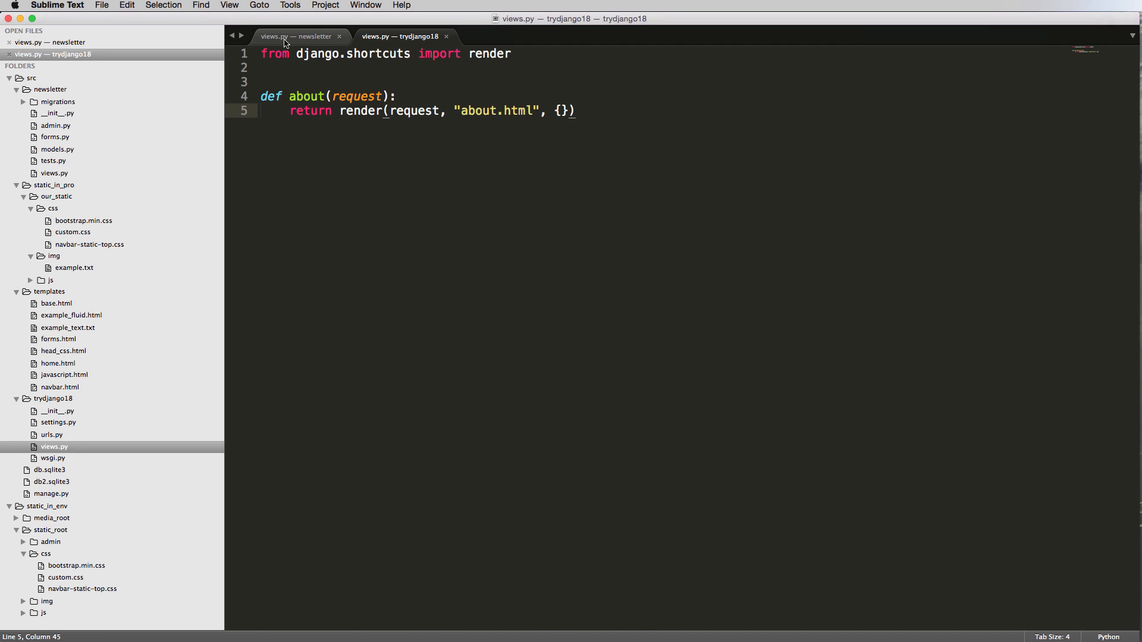
{"action": "mouse_move", "coordinate": [143, 415]}
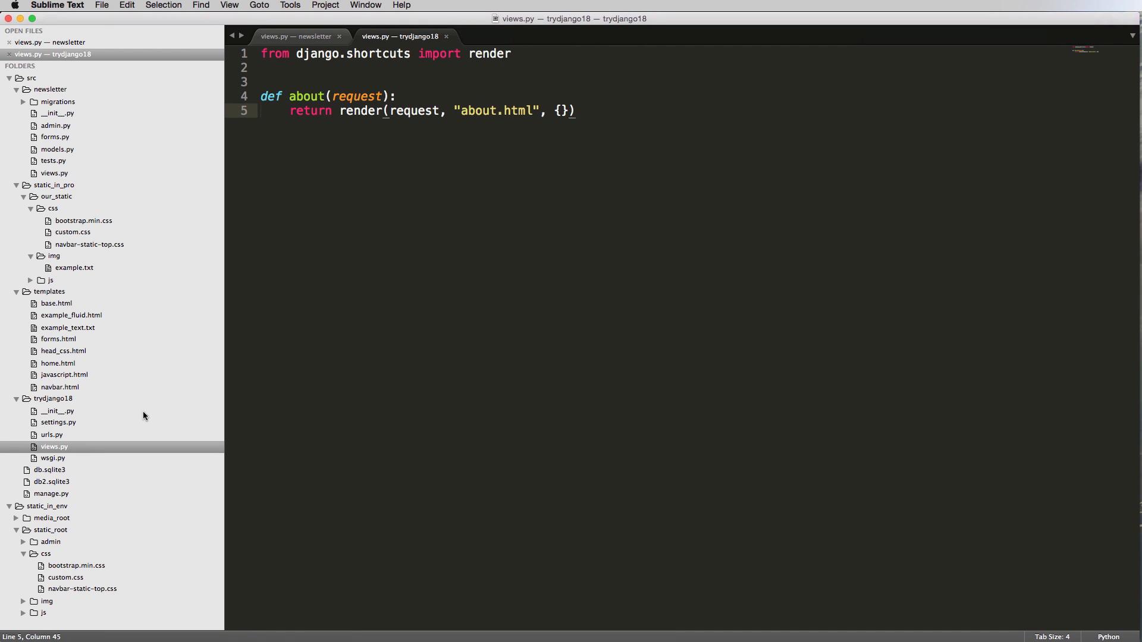
{"action": "mouse_move", "coordinate": [42, 410]}
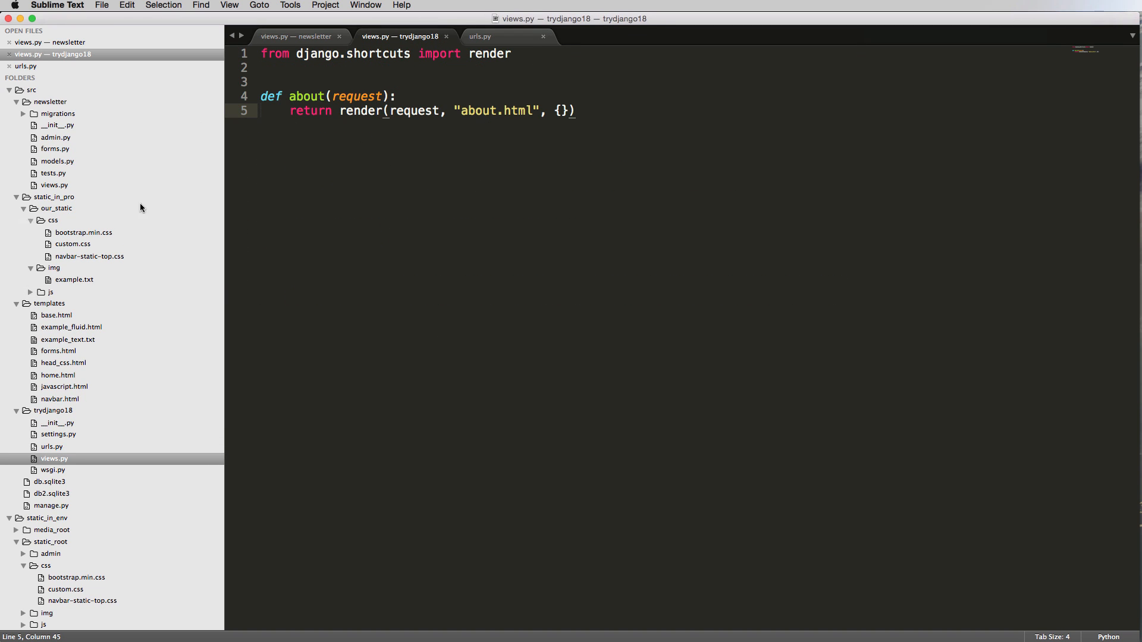
Step: Duplicate the contact pattern in urls.py as ^about/$ to trydjango18.views.about named 'about'
{"action": "left_click", "coordinate": [481, 36]}
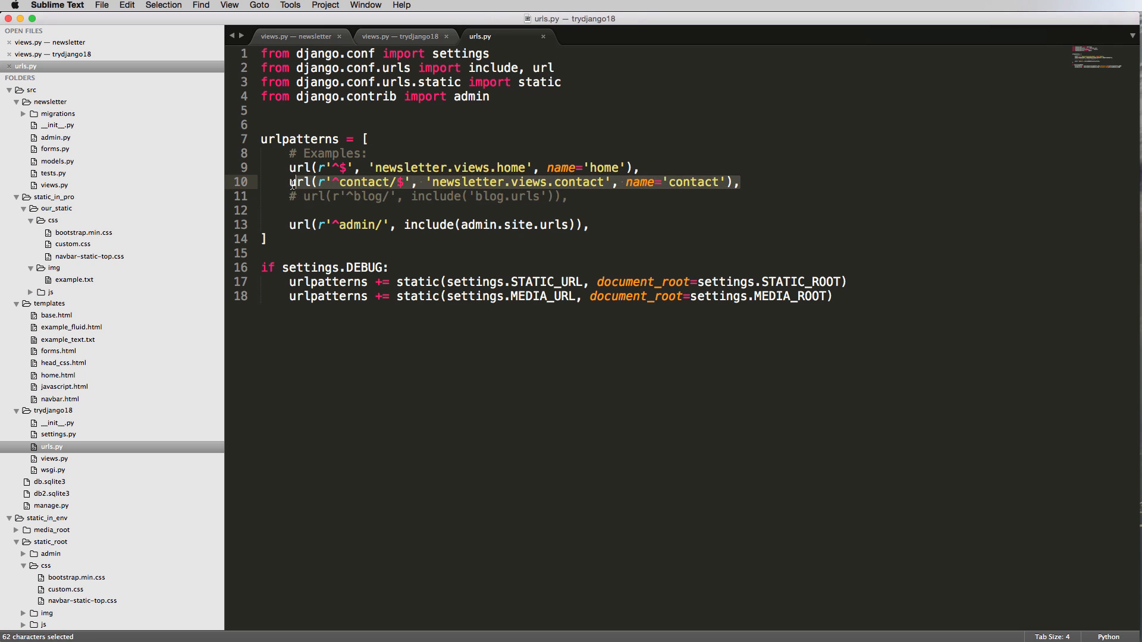
{"action": "key", "text": "cmd+c"}
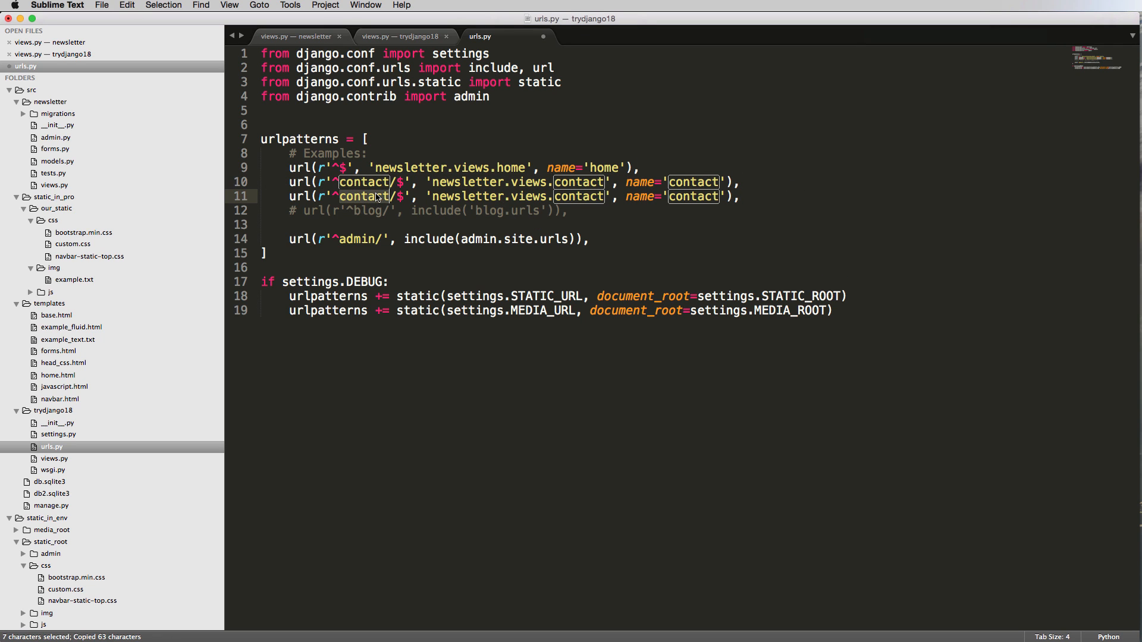
{"action": "type", "text": "about"}
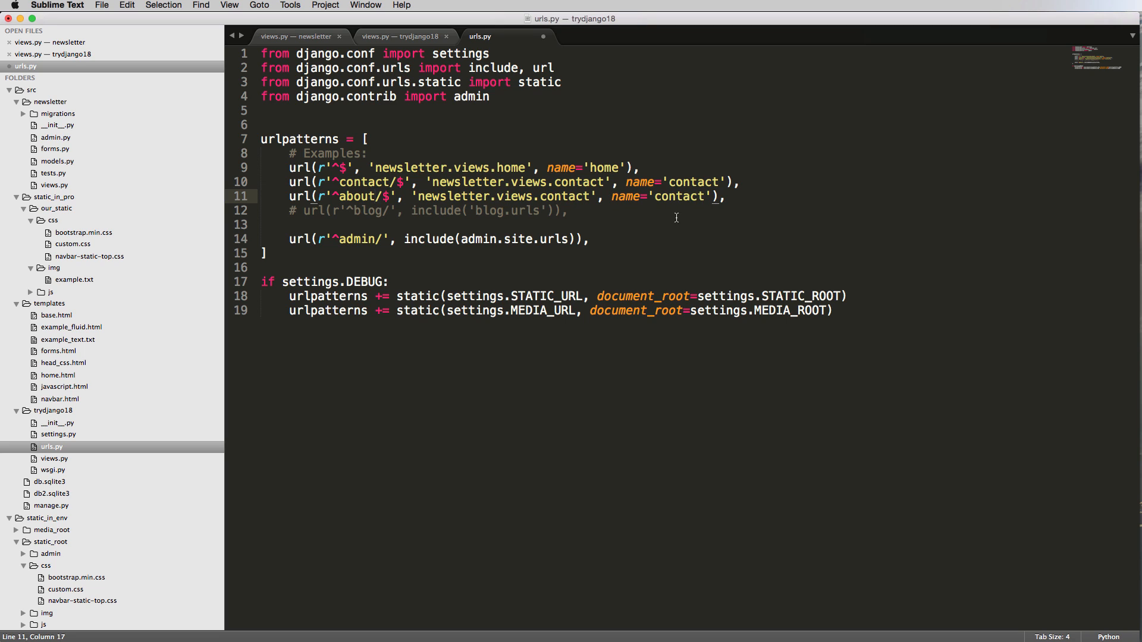
{"action": "type", "text": "about"}
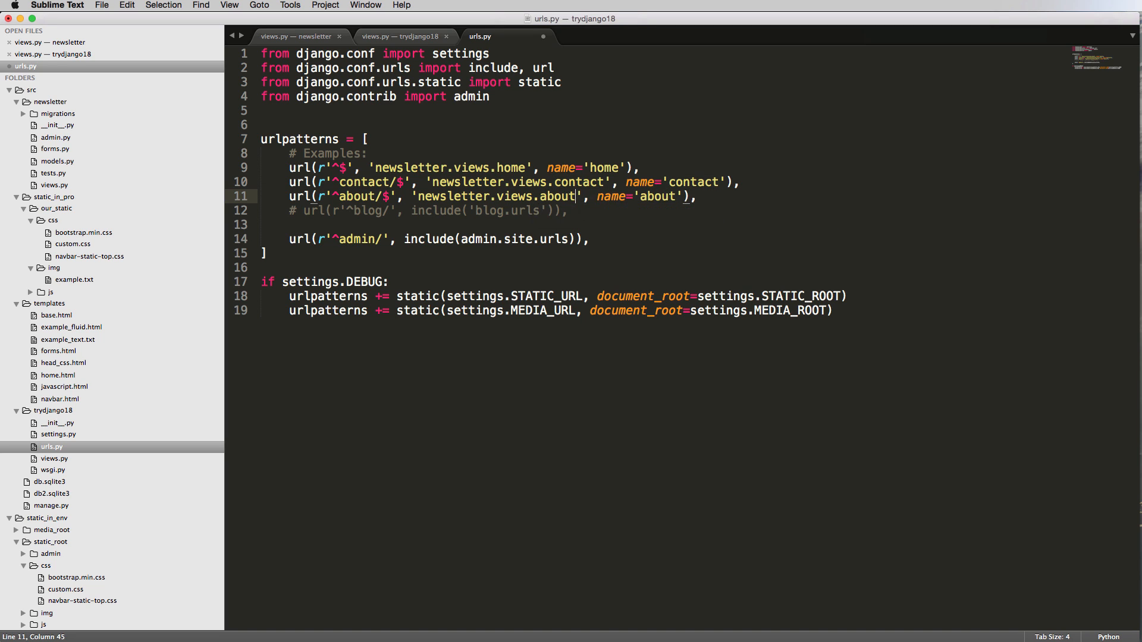
{"action": "mouse_move", "coordinate": [455, 201]}
{"action": "type", "text": "trydjango18"}
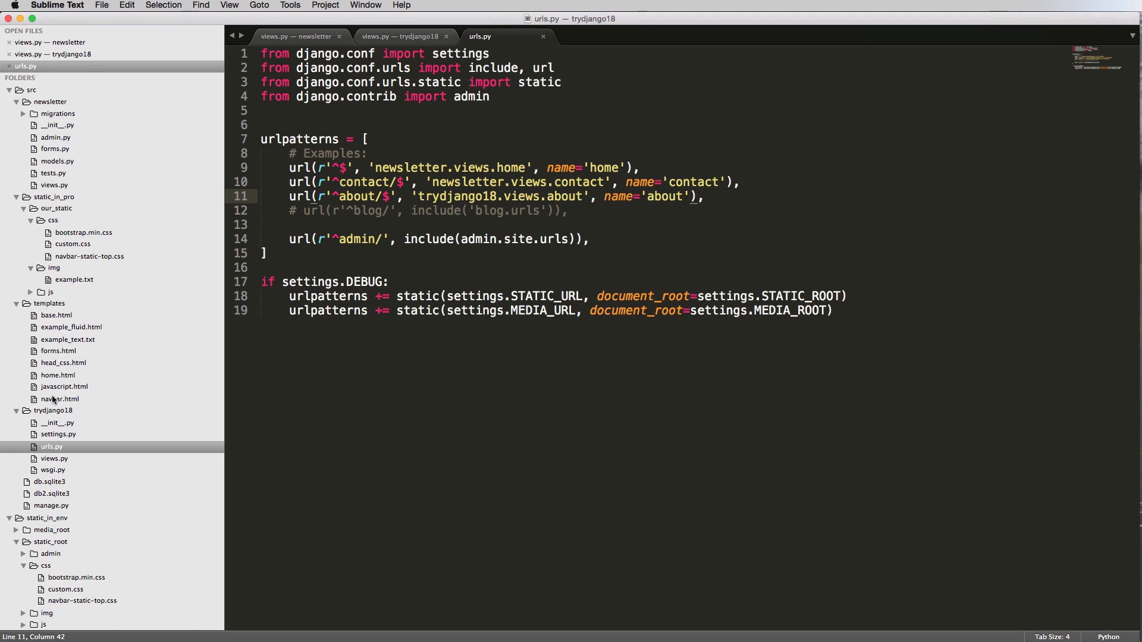
{"action": "left_click", "coordinate": [60, 398]}
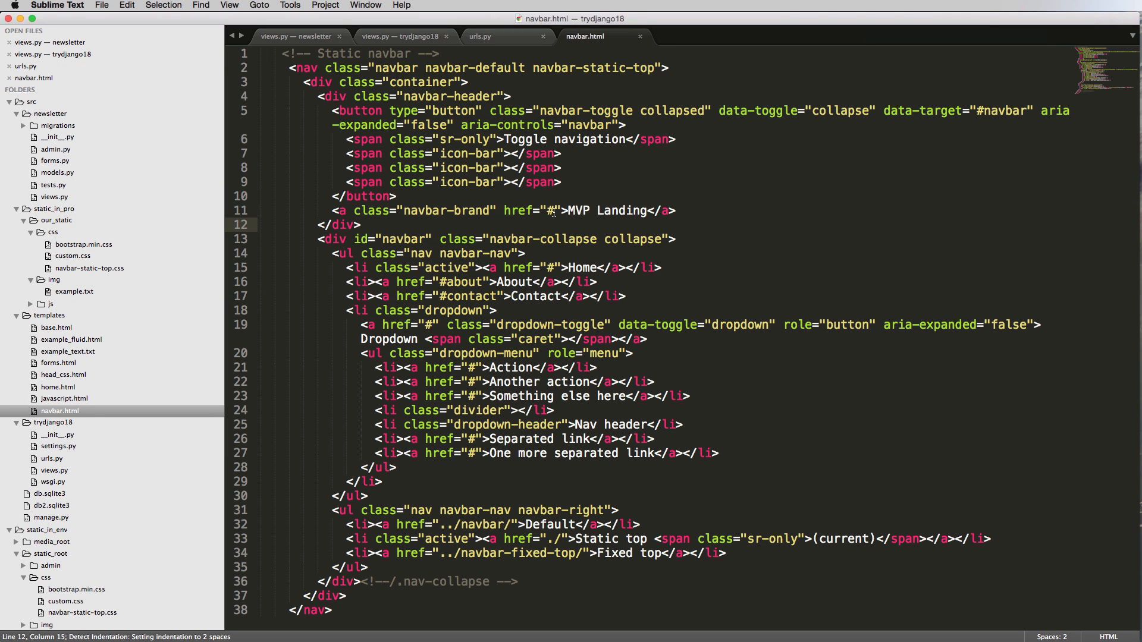
Step: Set the brand, About and Contact hrefs to /, /about and /contact, removing Home's active class
{"action": "left_click", "coordinate": [553, 211]}
{"action": "type", "text": "/"}
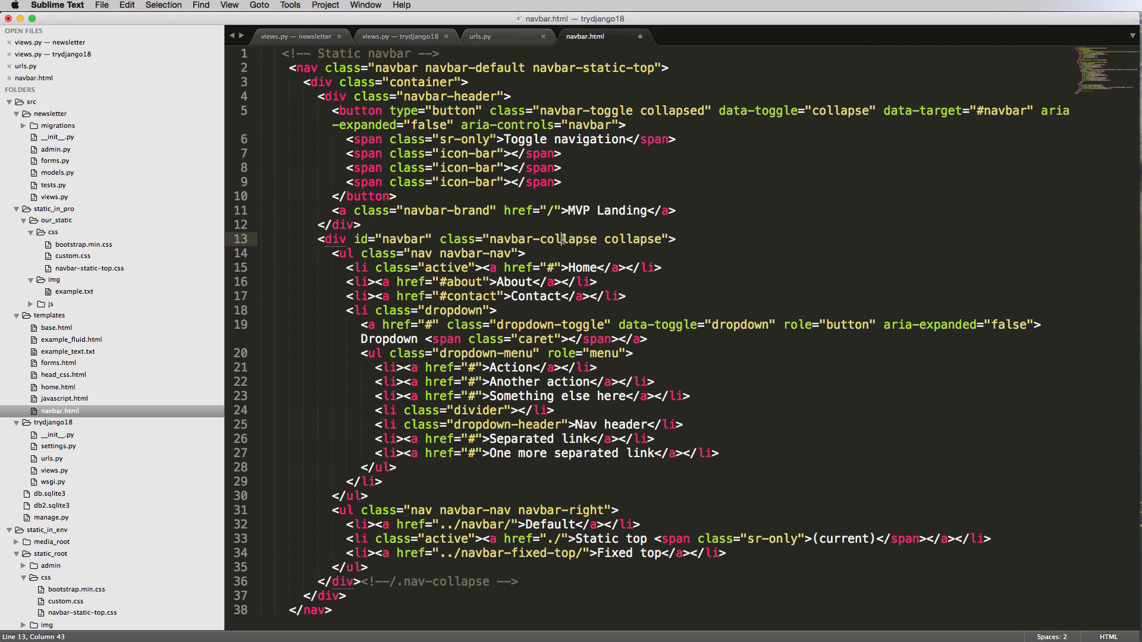
{"action": "mouse_move", "coordinate": [484, 279]}
{"action": "type", "text": "/"}
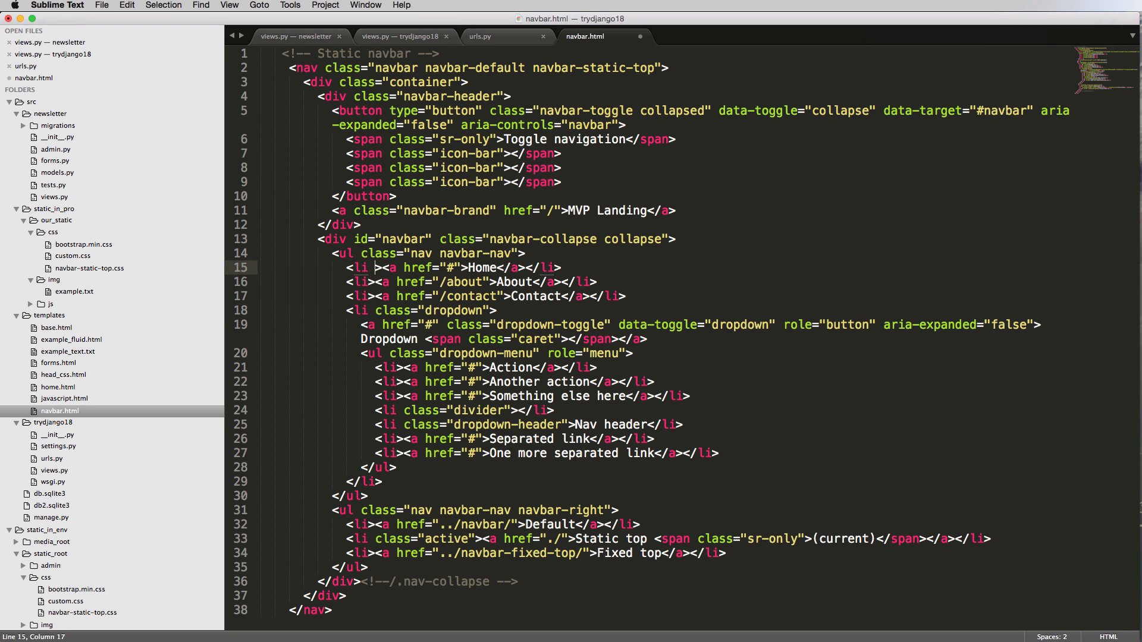
{"action": "double_click", "coordinate": [474, 267]}
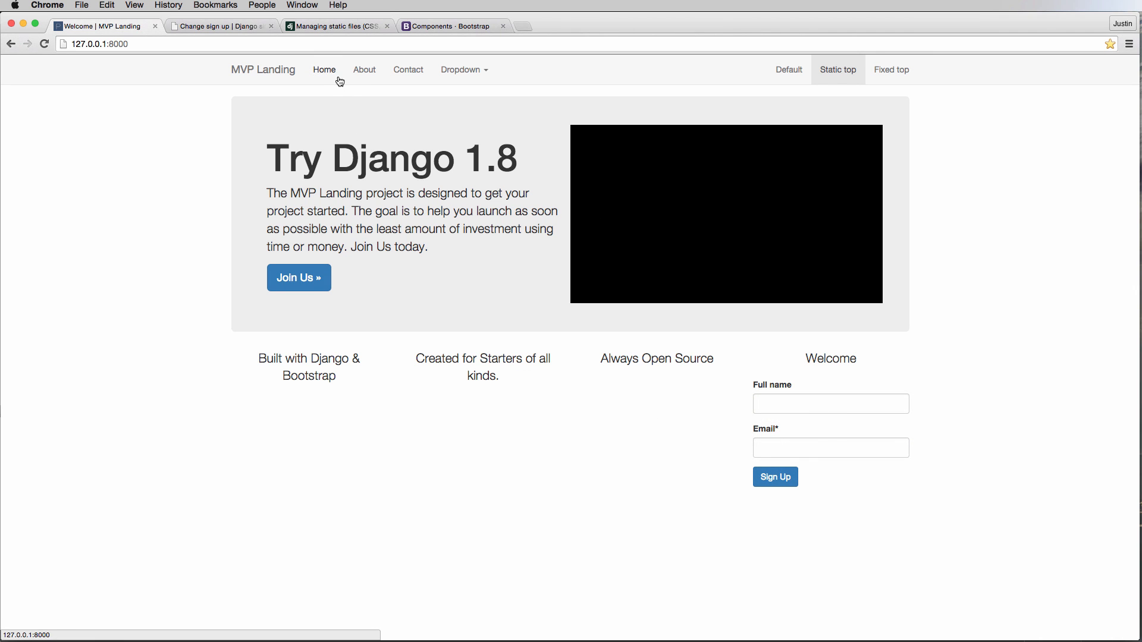
{"action": "mouse_move", "coordinate": [309, 80]}
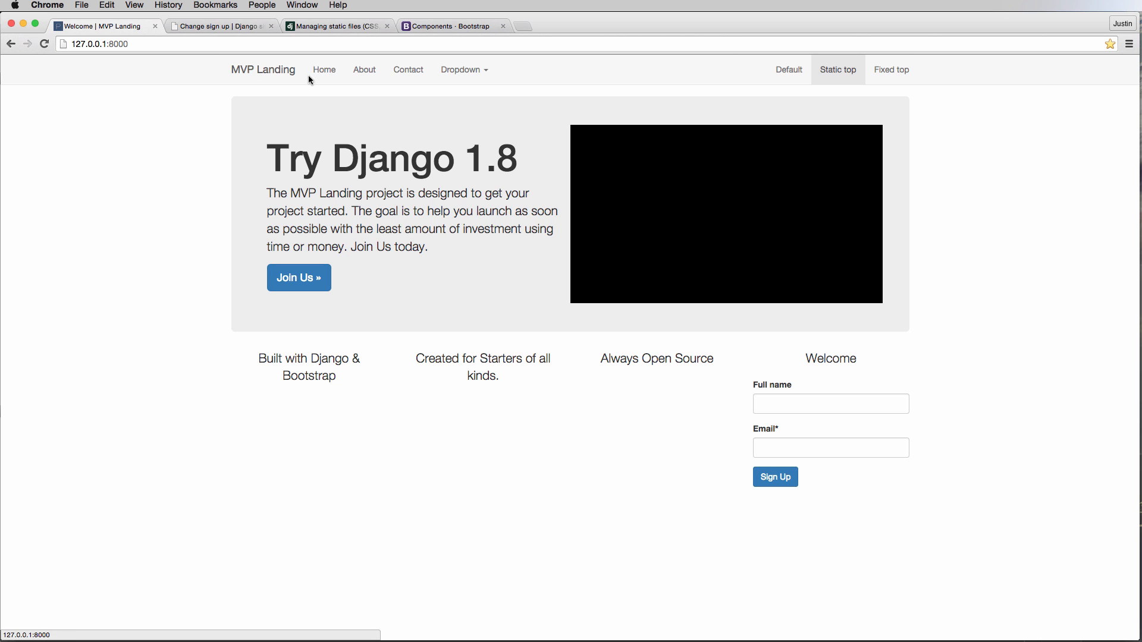
{"action": "mouse_move", "coordinate": [325, 69]}
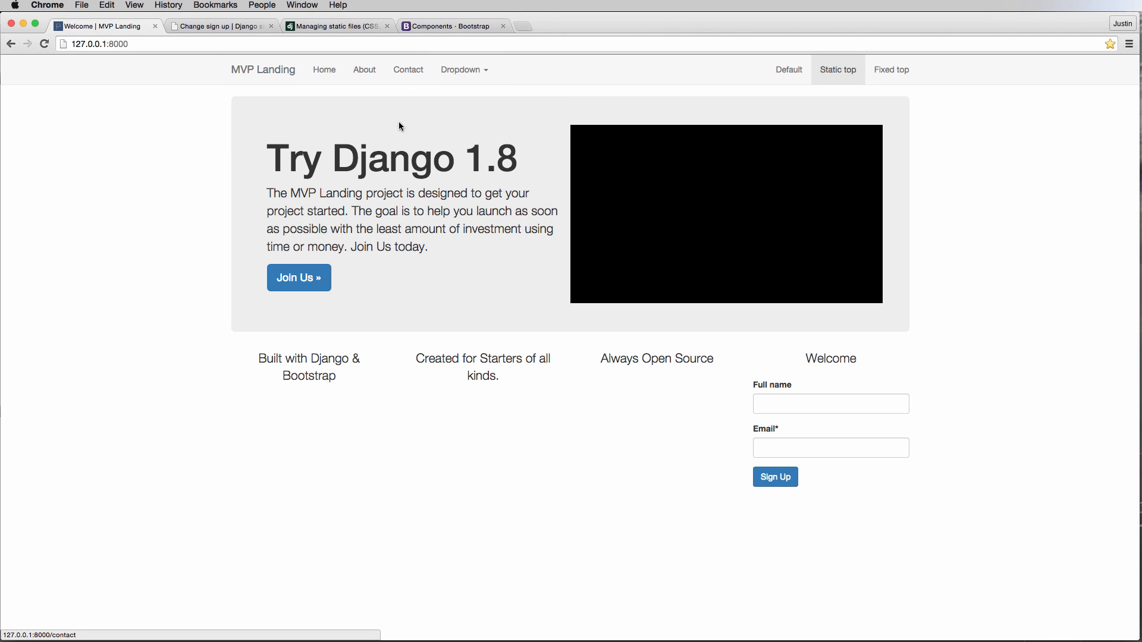
Step: Follow the About link to the TemplateDoesNotExist error for about.html, then return to Sublime Text
{"action": "left_click", "coordinate": [364, 68]}
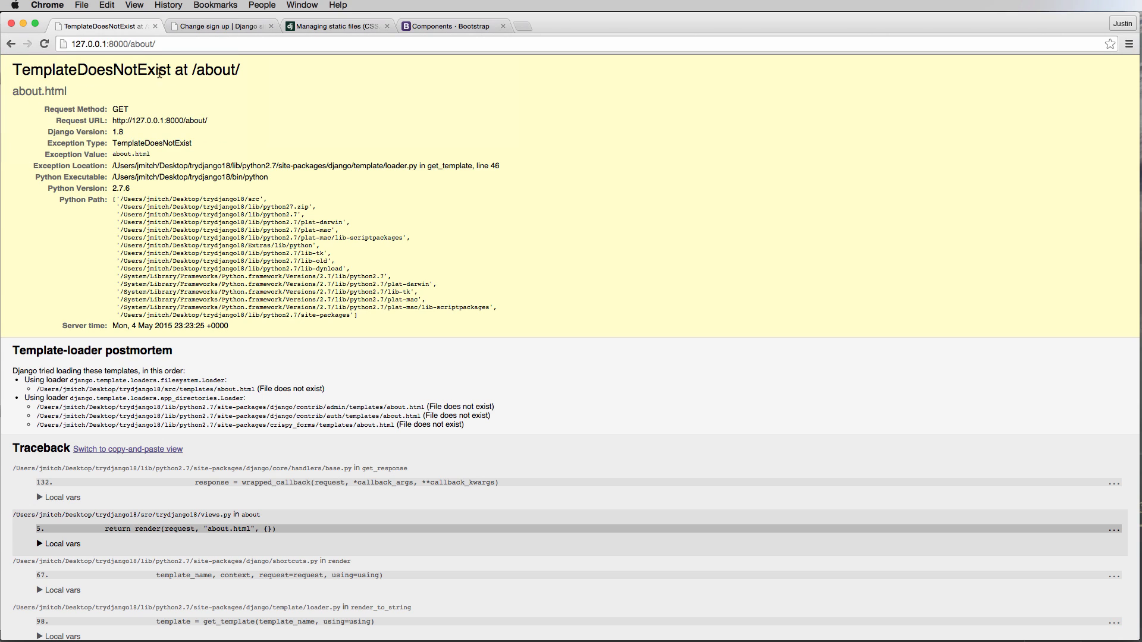
{"action": "mouse_move", "coordinate": [233, 107]}
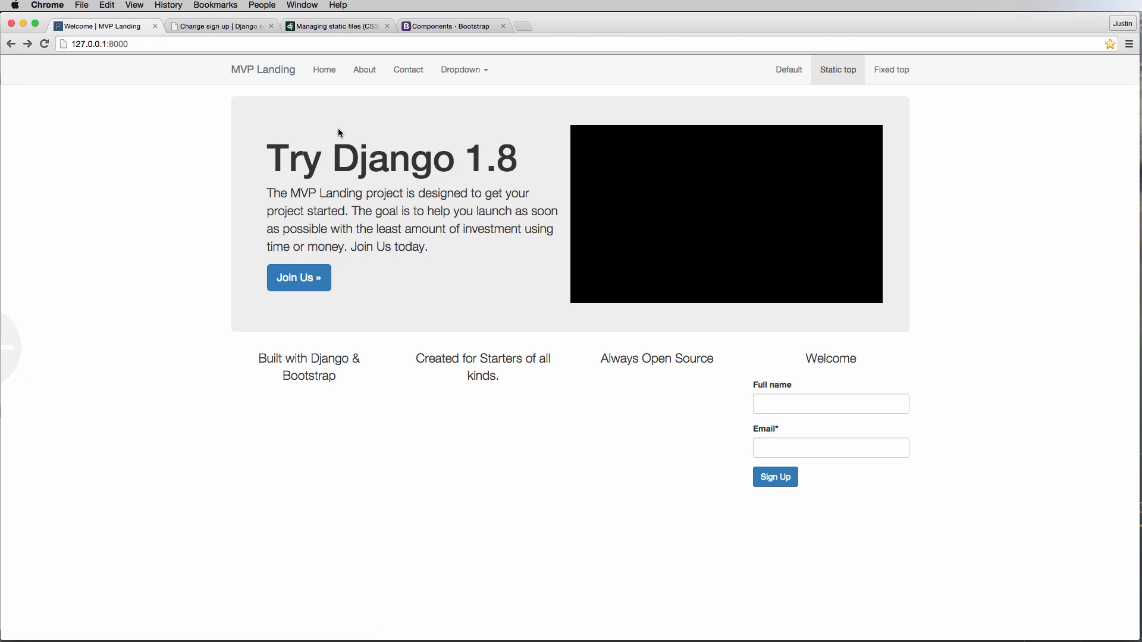
{"action": "key", "text": "cmd+tab"}
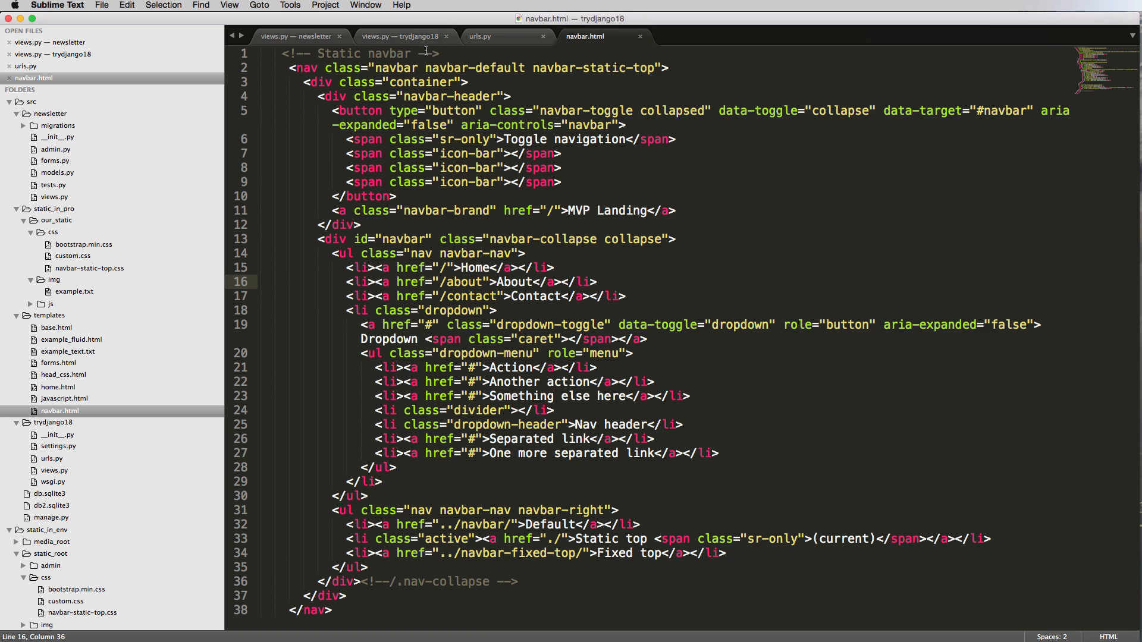
{"action": "left_click", "coordinate": [480, 36]}
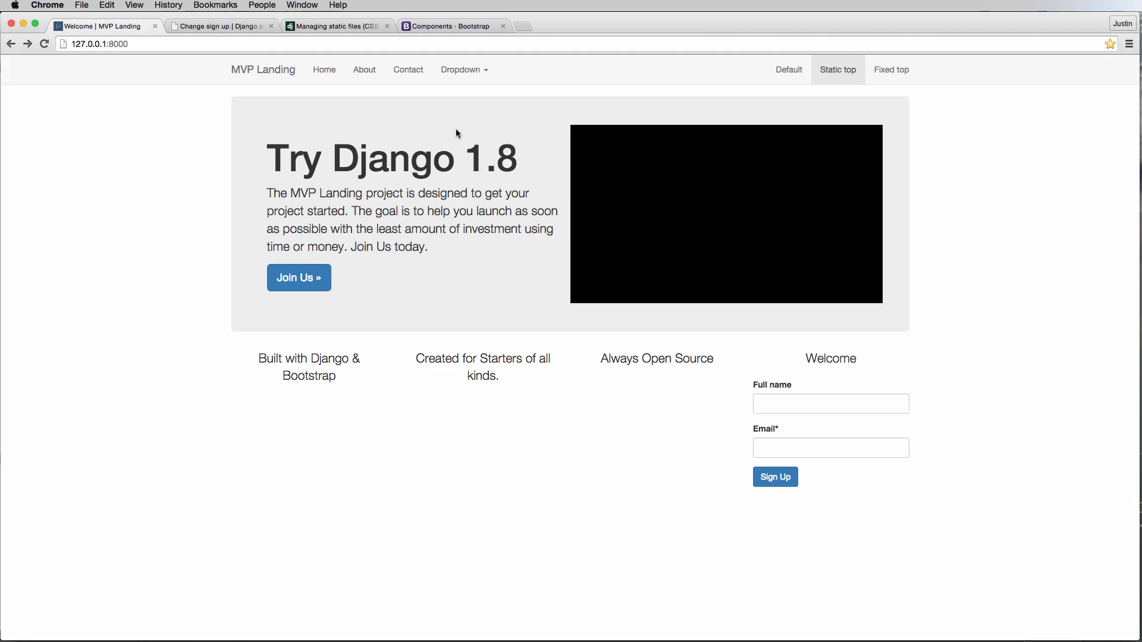
{"action": "left_click", "coordinate": [407, 69]}
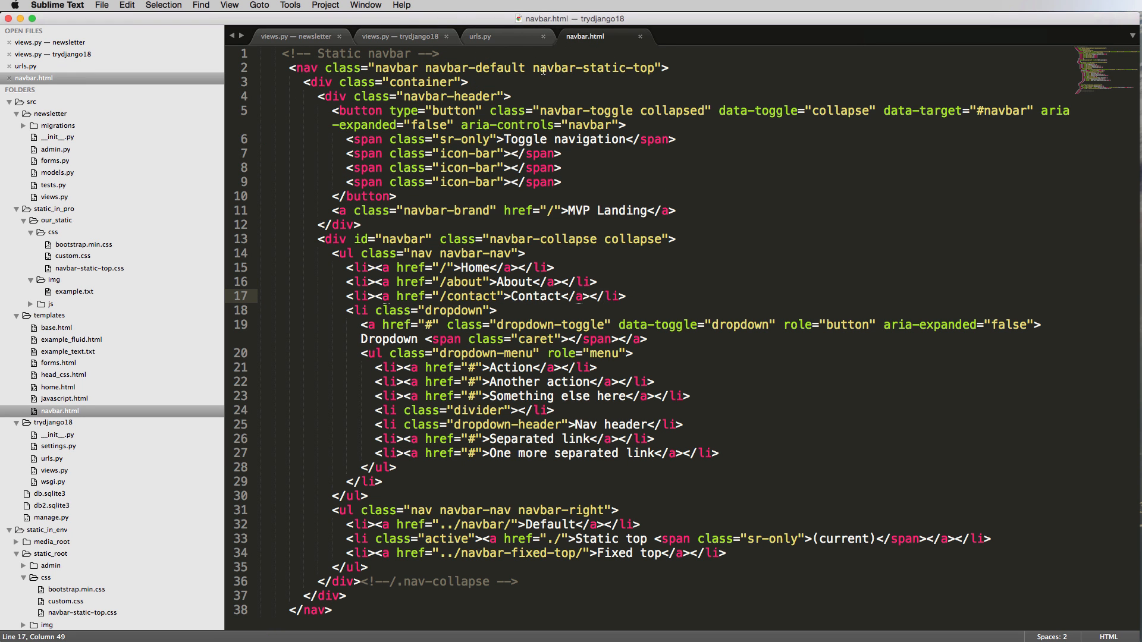
{"action": "left_click", "coordinate": [480, 36]}
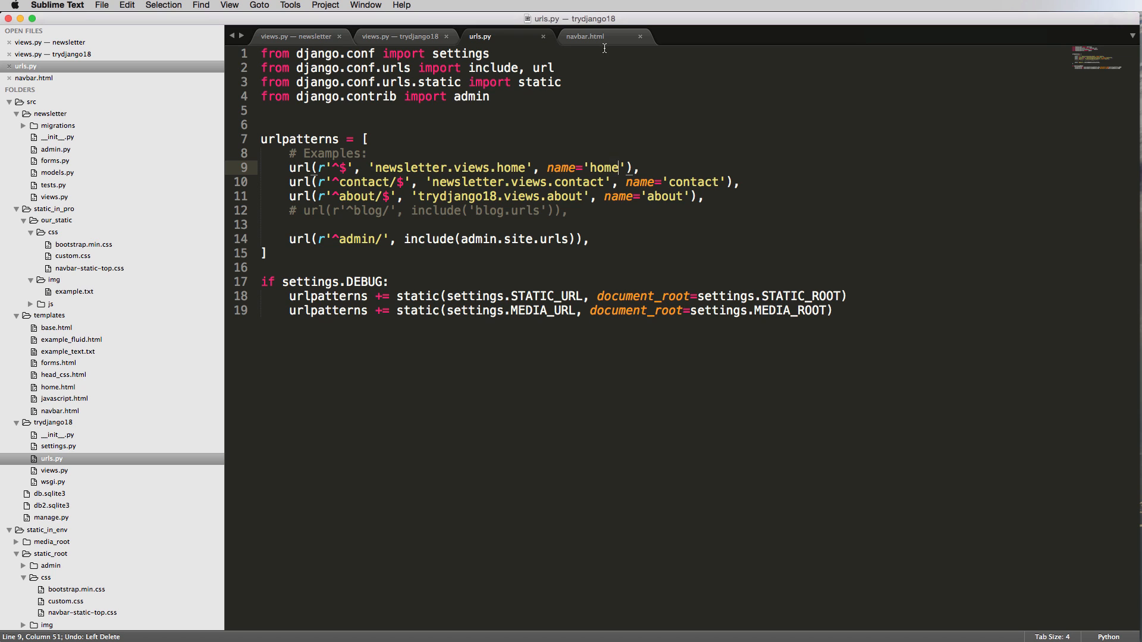
{"action": "left_click", "coordinate": [586, 35]}
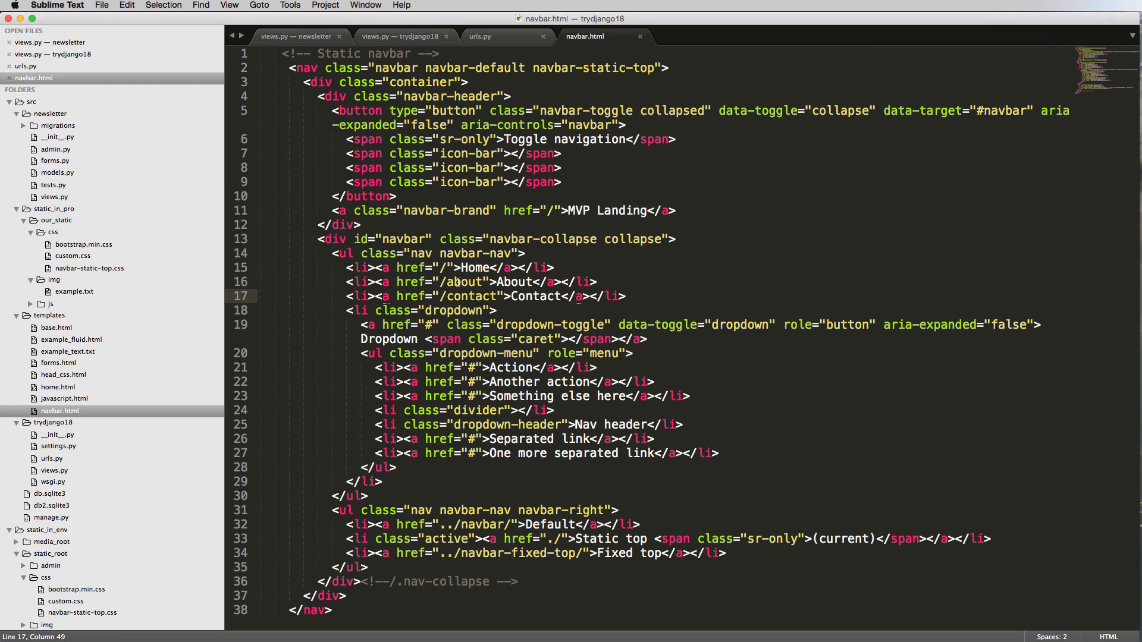
Step: Replace the About link's /about href with {% url 'about' %} and save navbar.html
{"action": "double_click", "coordinate": [462, 281]}
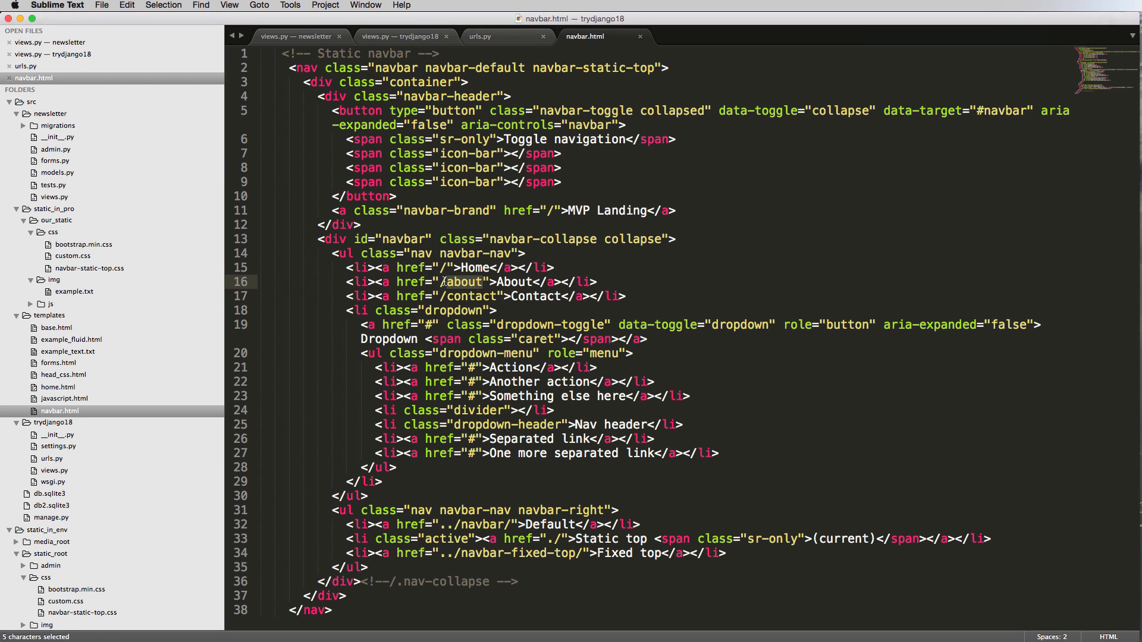
{"action": "type", "text": "{{}}"}
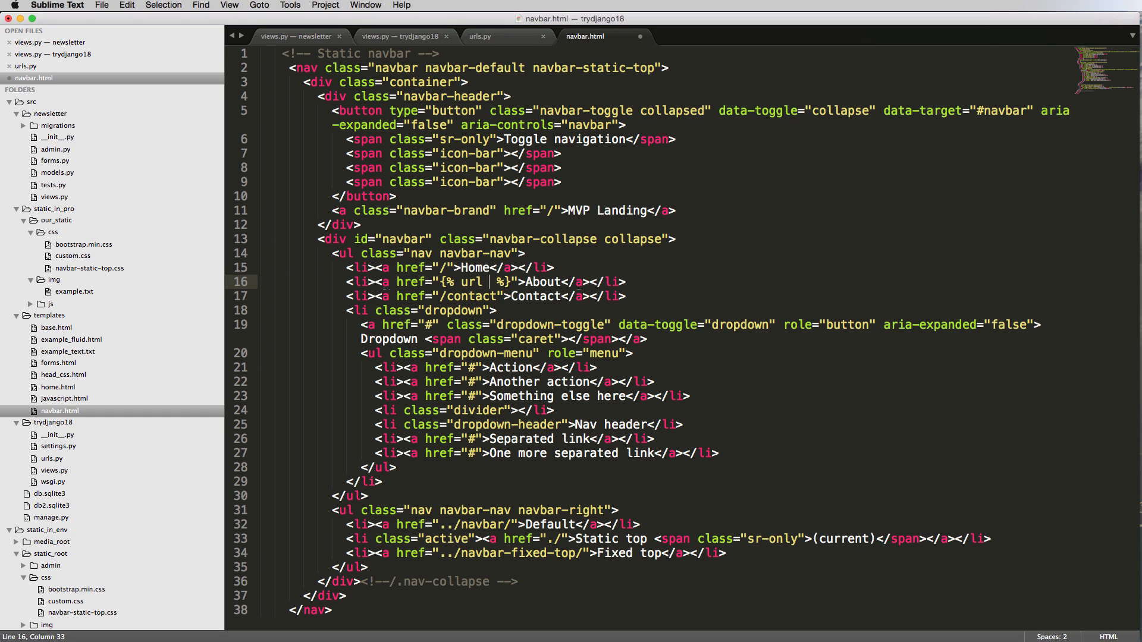
{"action": "type", "text": "\"about\""}
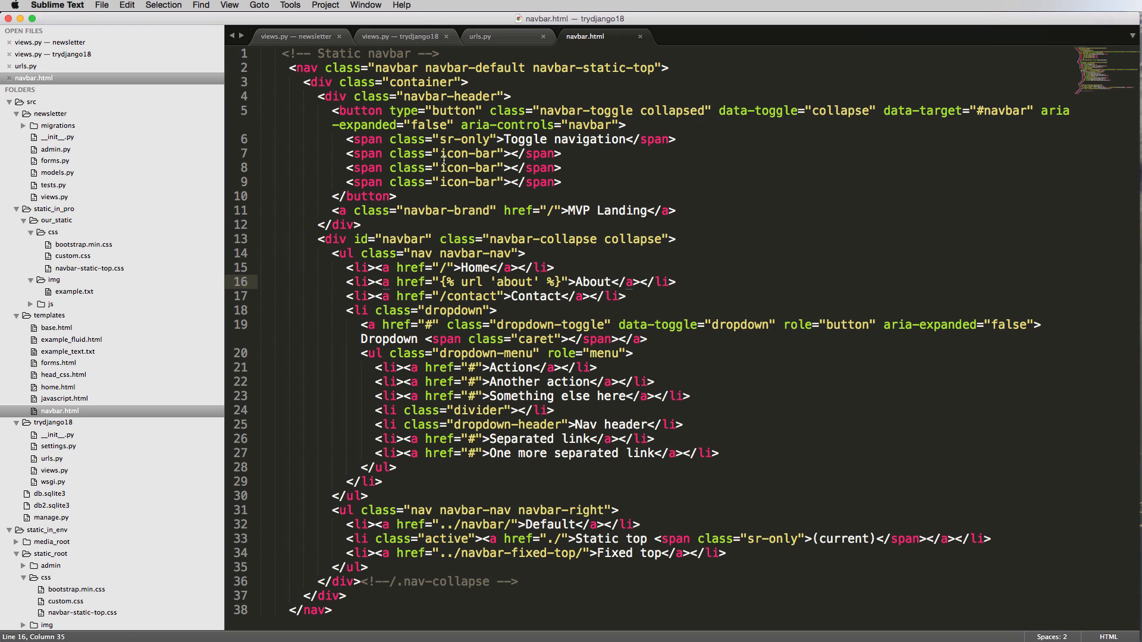
{"action": "mouse_move", "coordinate": [467, 338]}
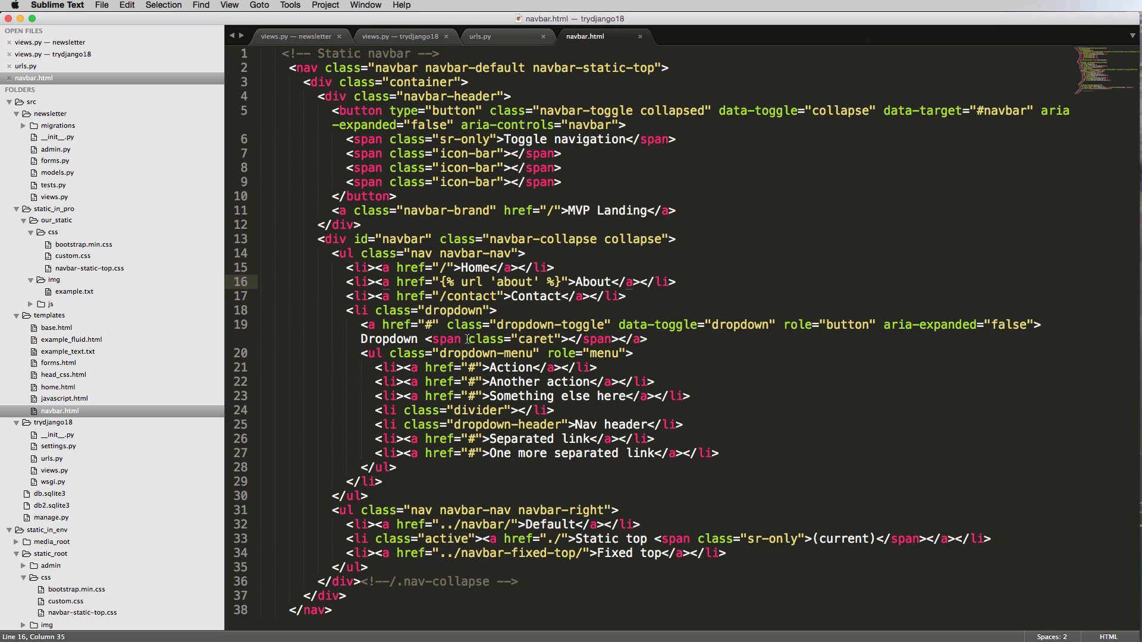
{"action": "key", "text": "cmd+s"}
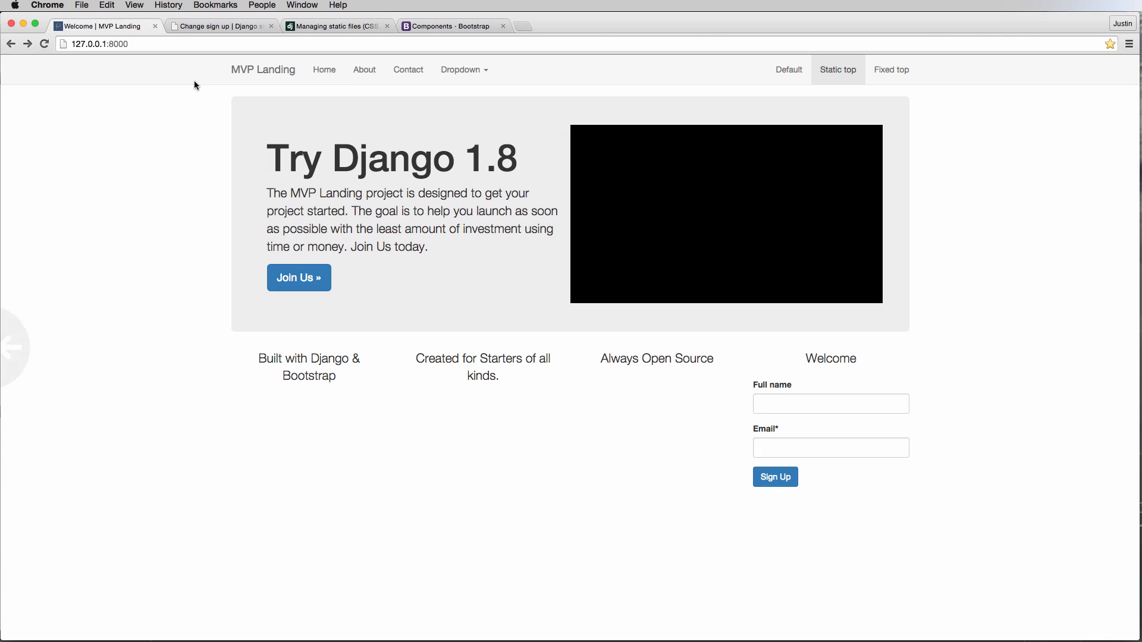
Step: Recheck the home page in Chrome, then reopen urls.py to confirm the home, contact and about route names
{"action": "left_click", "coordinate": [364, 69]}
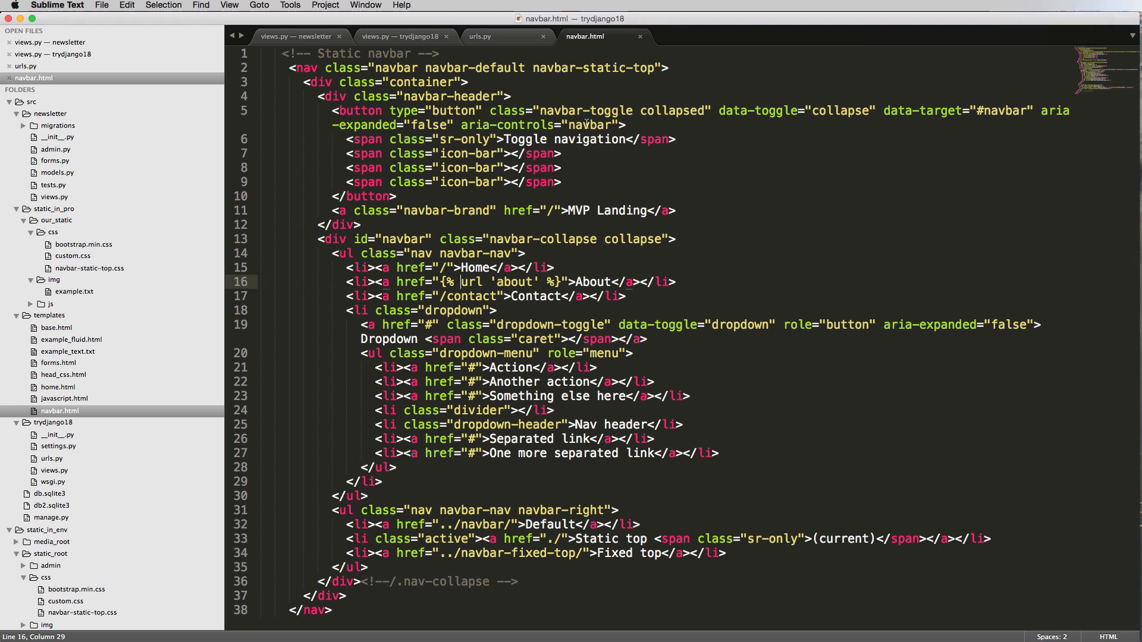
{"action": "left_click", "coordinate": [481, 36]}
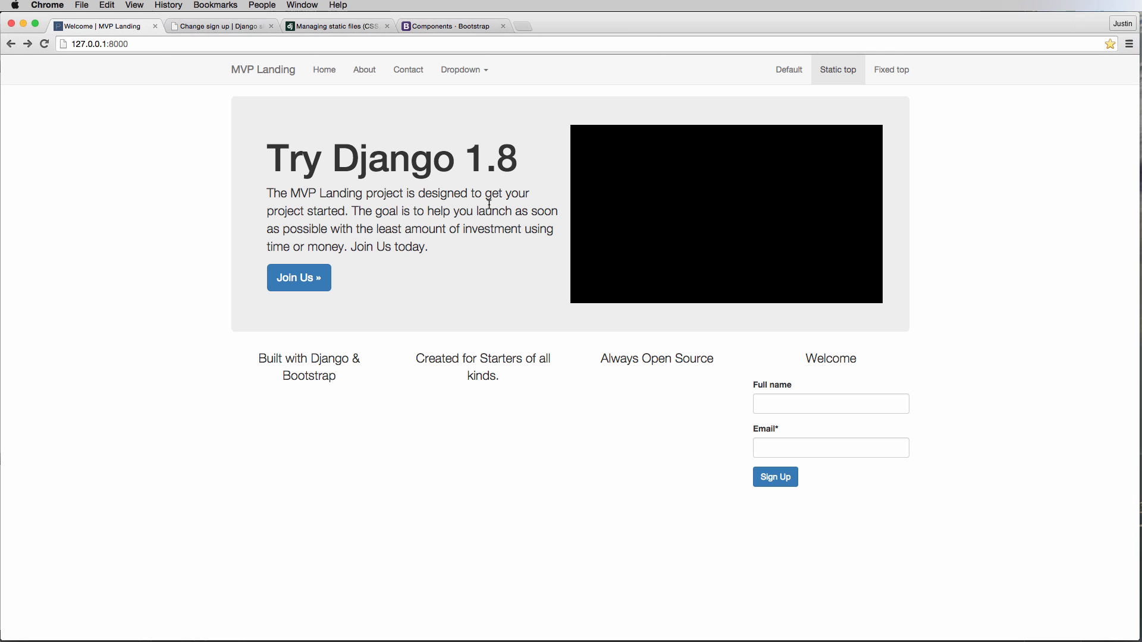
{"action": "left_click", "coordinate": [363, 70]}
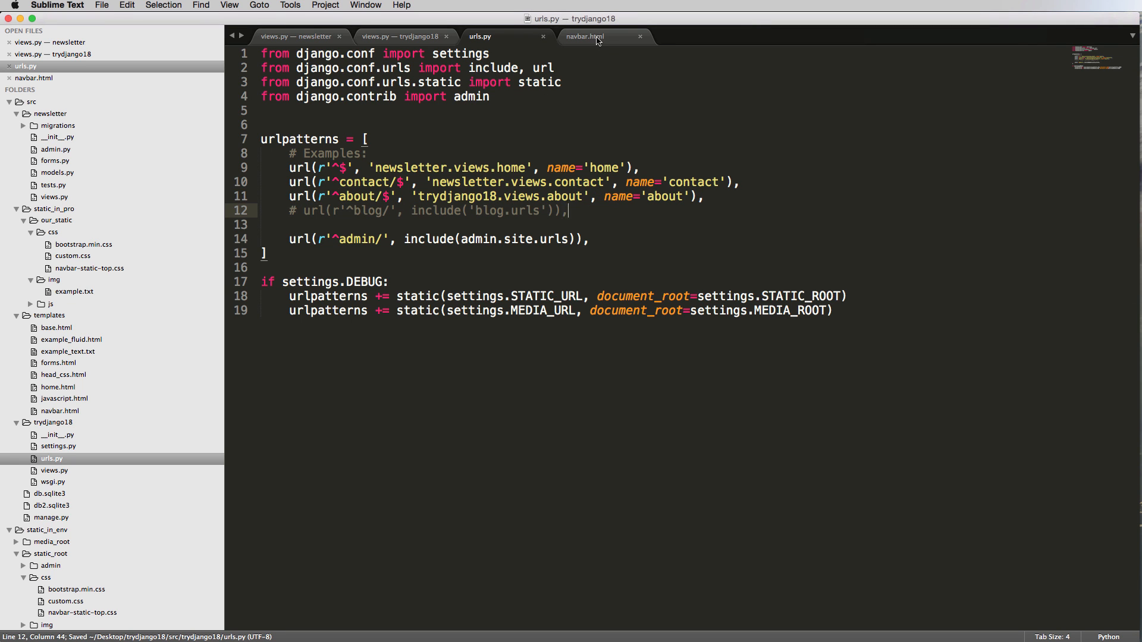
Step: Change the Contact, Home and brand hrefs to {% url 'contact' %} and {% url 'home' %} tags
{"action": "left_click", "coordinate": [585, 37]}
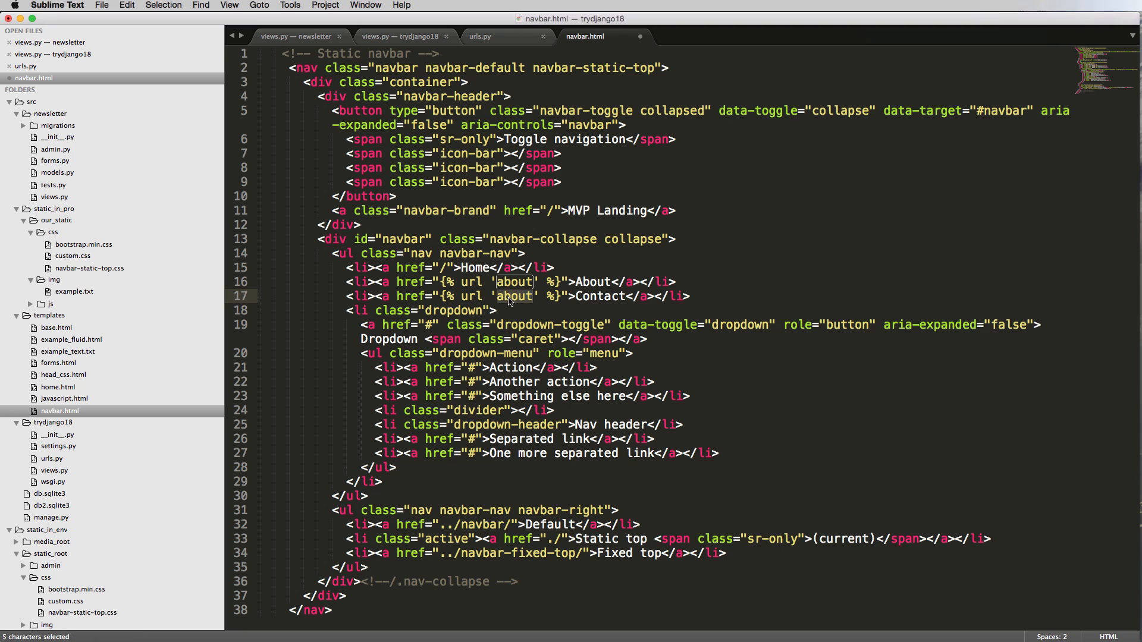
{"action": "type", "text": "contact"}
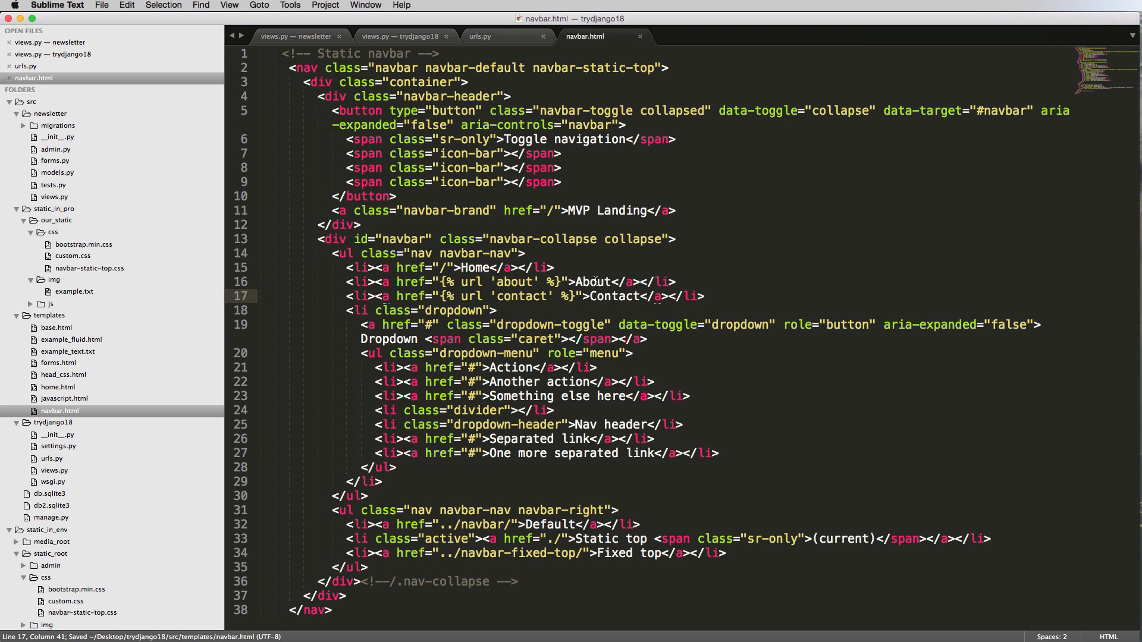
{"action": "double_click", "coordinate": [520, 296]}
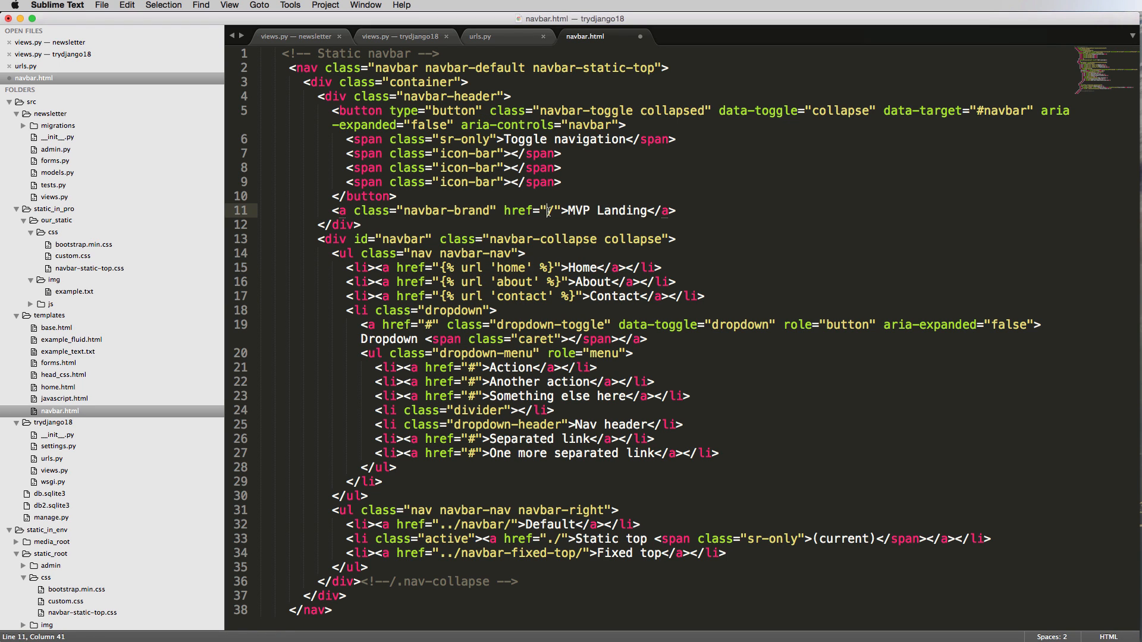
{"action": "type", "text": "{% url 'about' %}"}
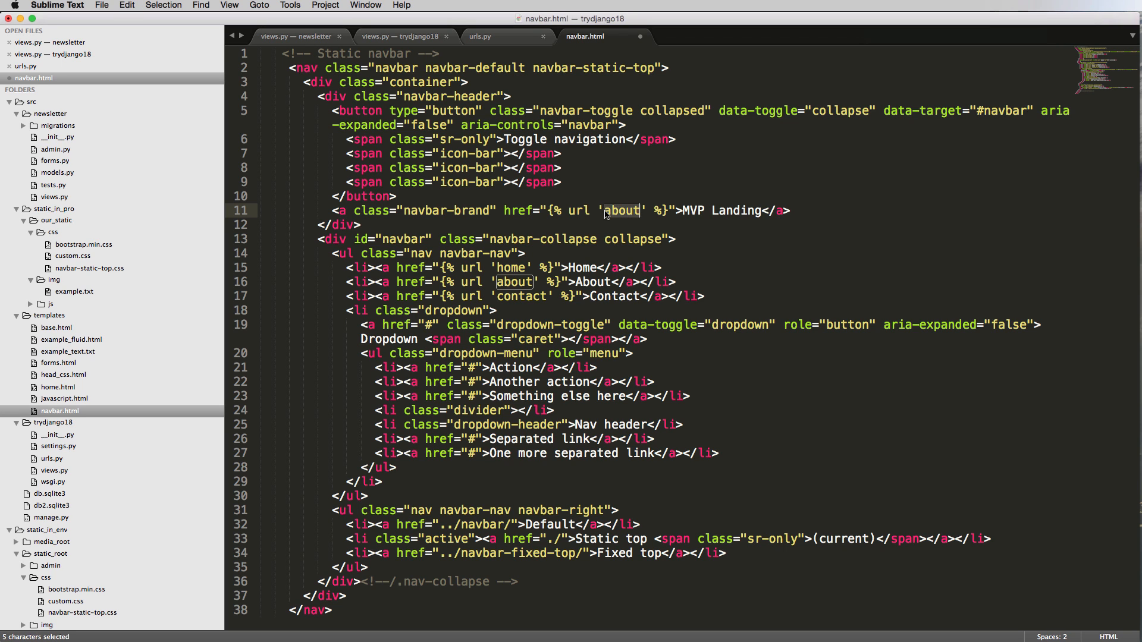
{"action": "type", "text": "home"}
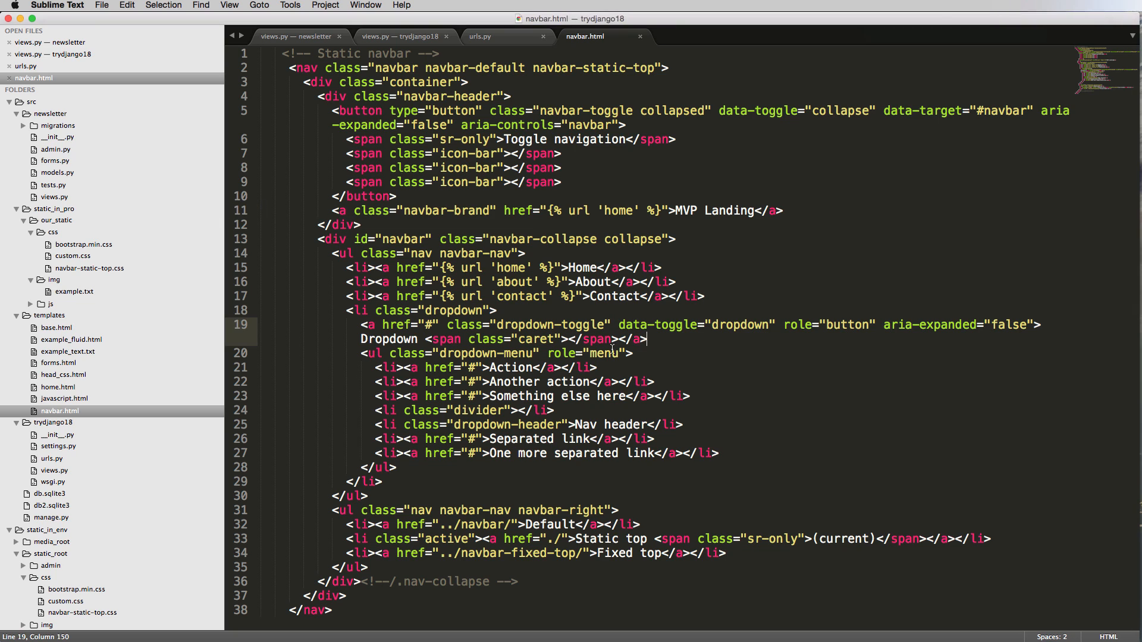
{"action": "left_click", "coordinate": [617, 296]}
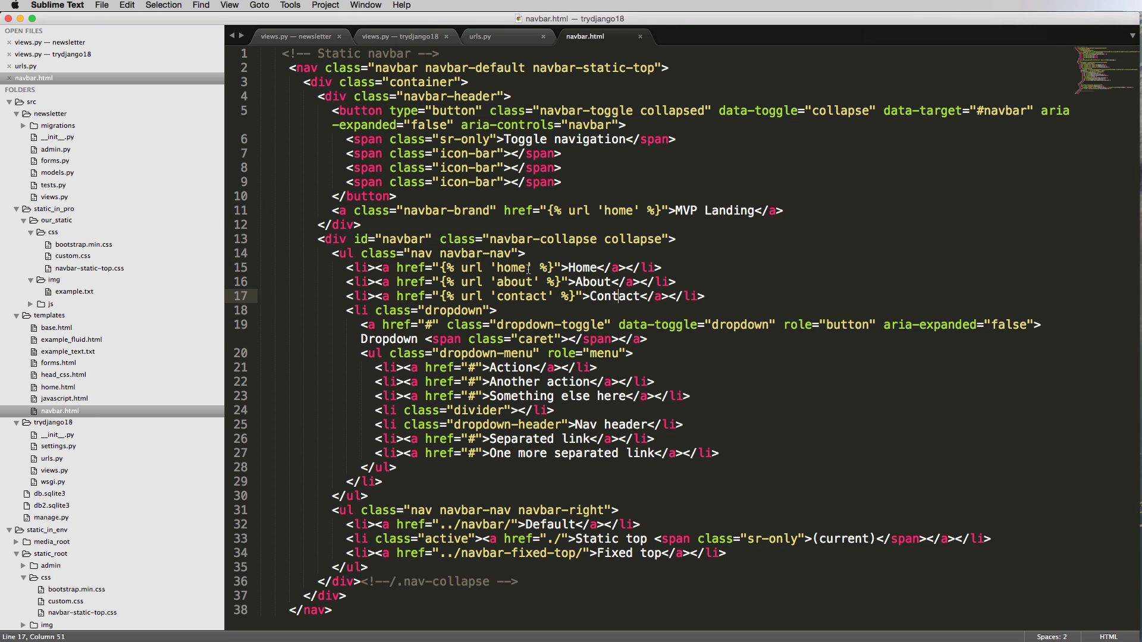
{"action": "left_click", "coordinate": [535, 267]}
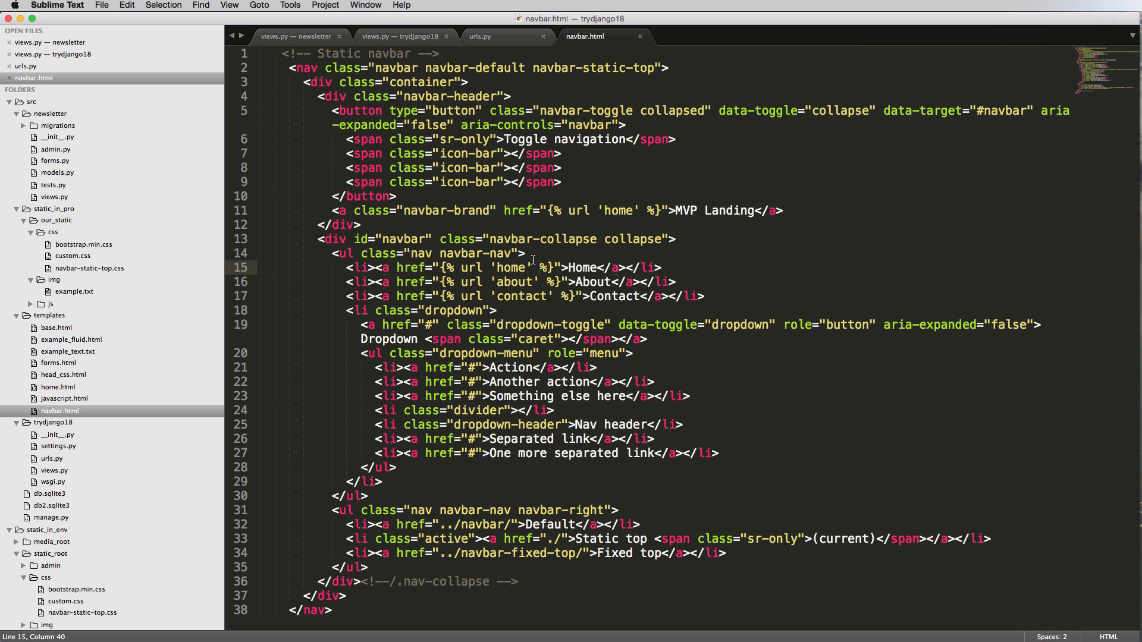
Step: Try id=1 in the home url tag, check the home view, remove it, and save navbar.html
{"action": "left_click", "coordinate": [531, 295]}
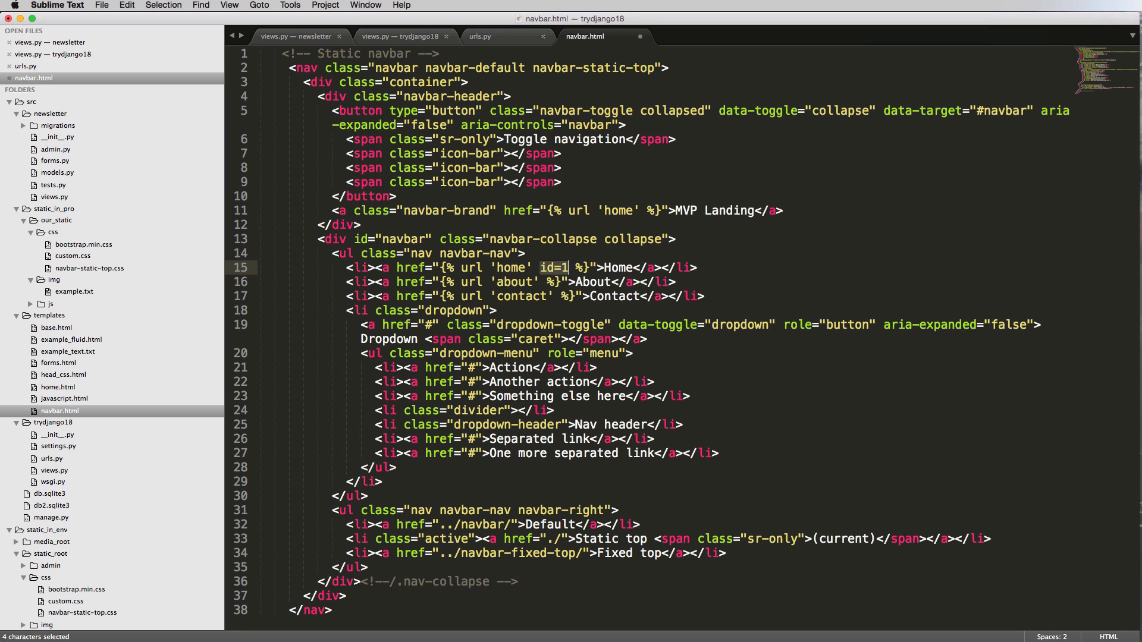
{"action": "left_click", "coordinate": [299, 36]}
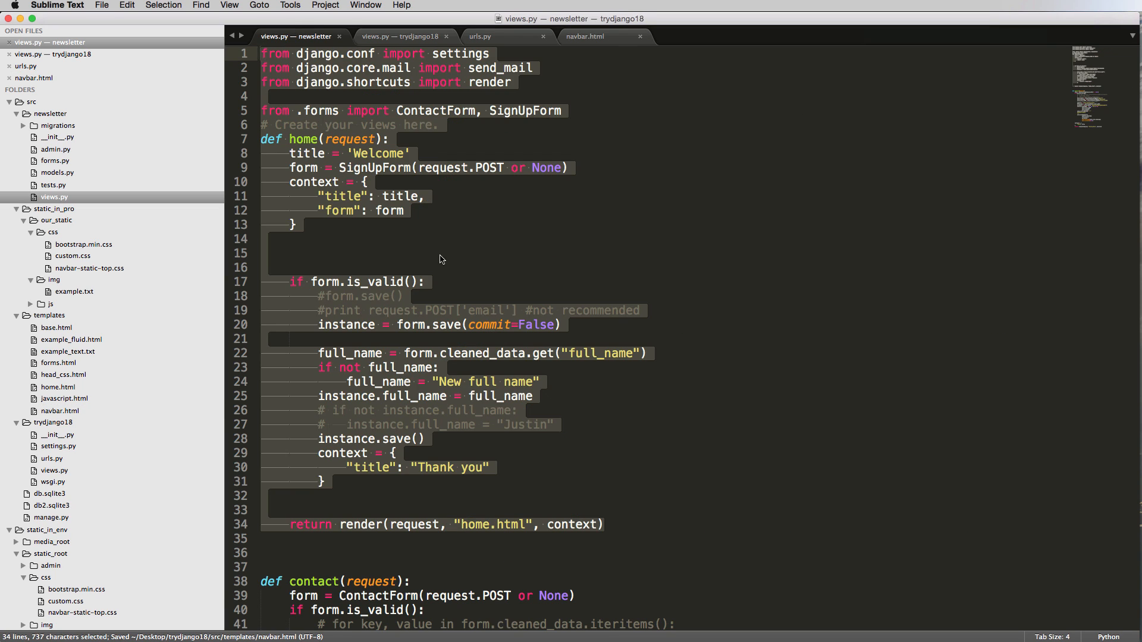
{"action": "left_click", "coordinate": [584, 36]}
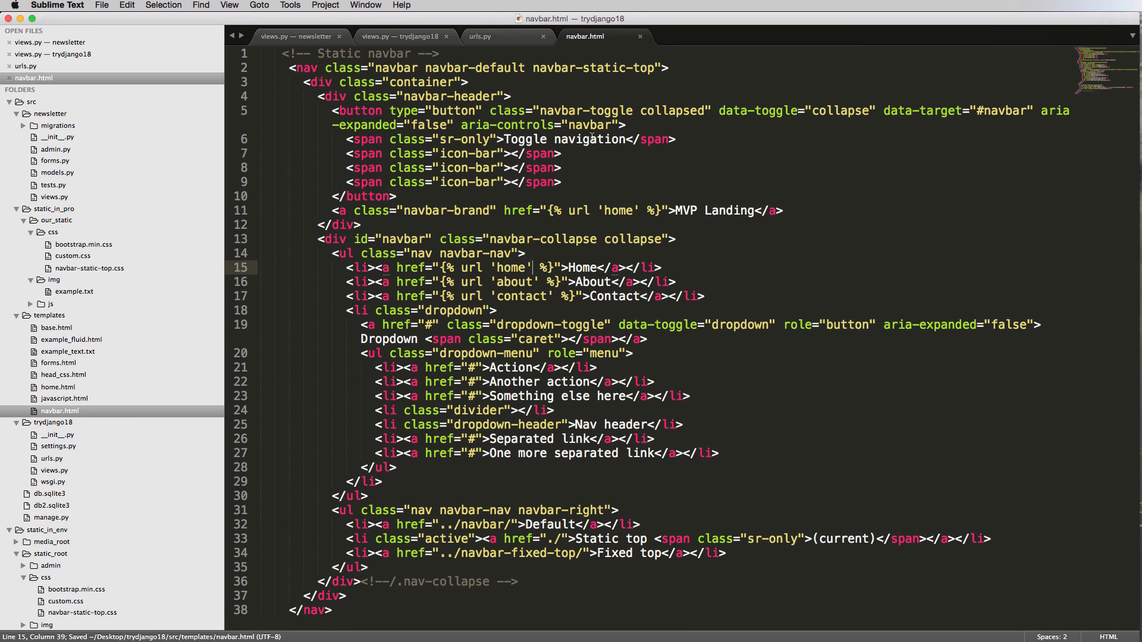
{"action": "left_click", "coordinate": [614, 267]}
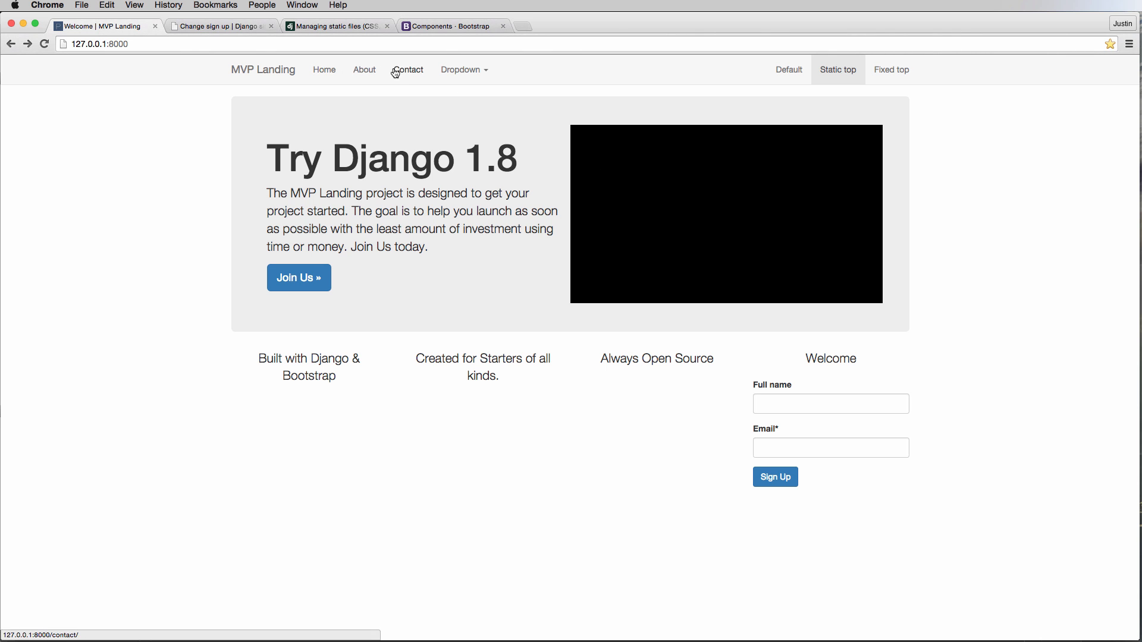
{"action": "mouse_move", "coordinate": [561, 101]}
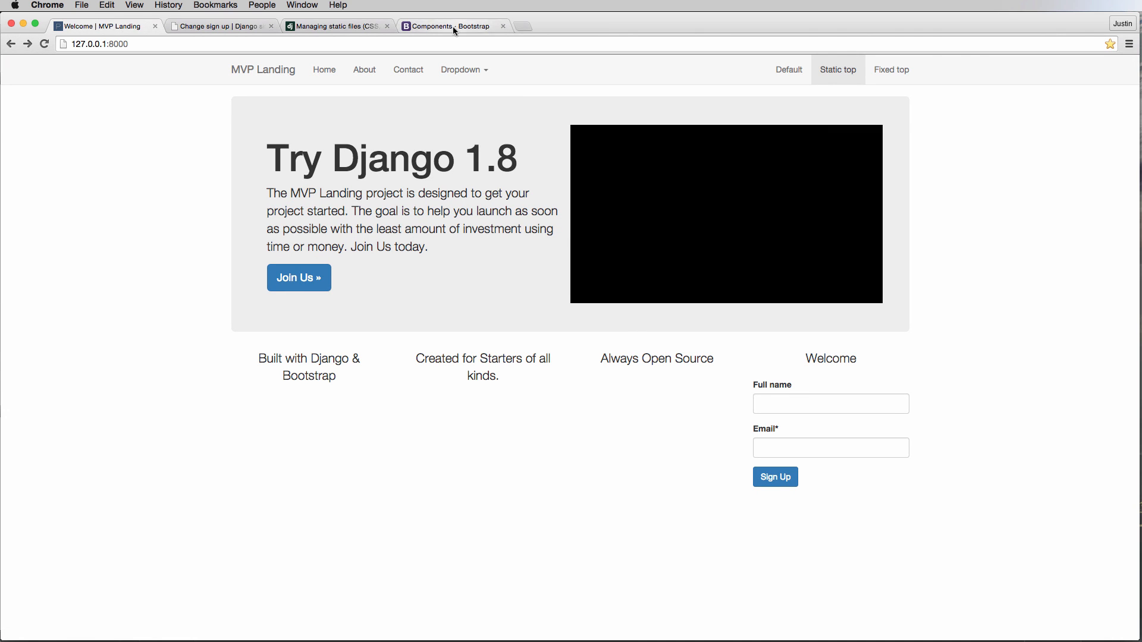
Step: Confirm in Chrome that Contact targets /contact/, then return to navbar.html in Sublime Text
{"action": "key", "text": "cmd+tab"}
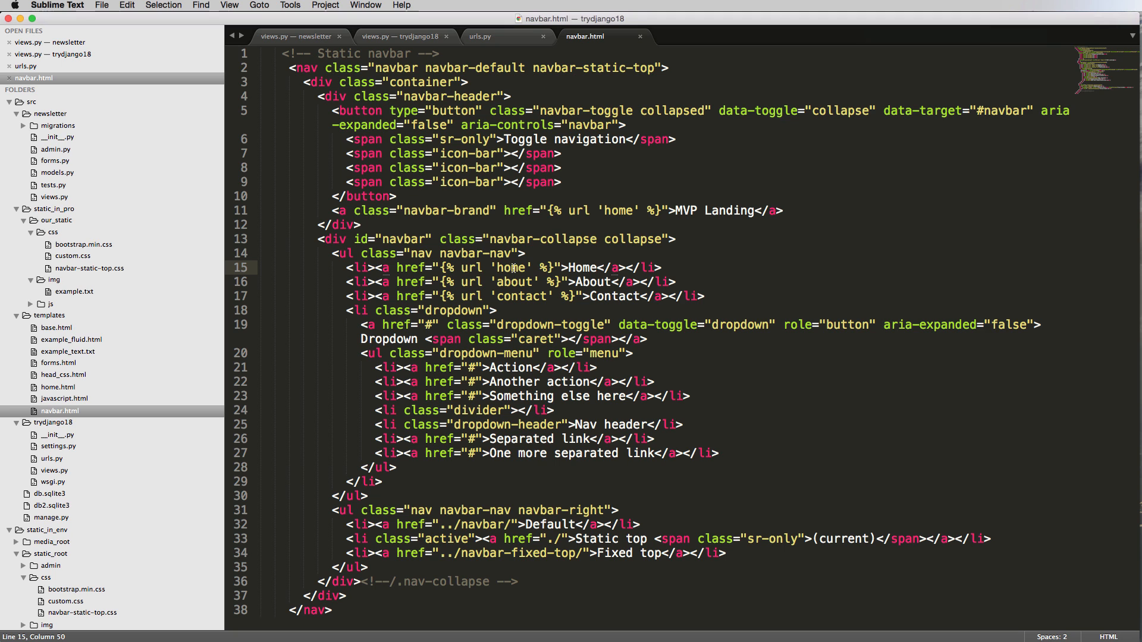
{"action": "mouse_move", "coordinate": [632, 283]}
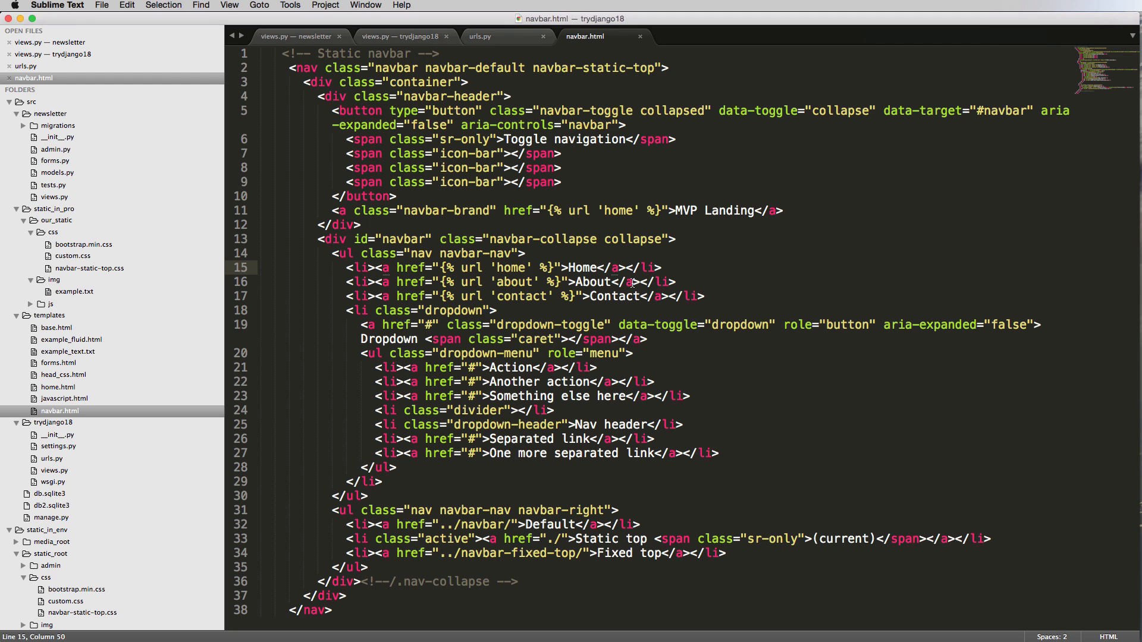